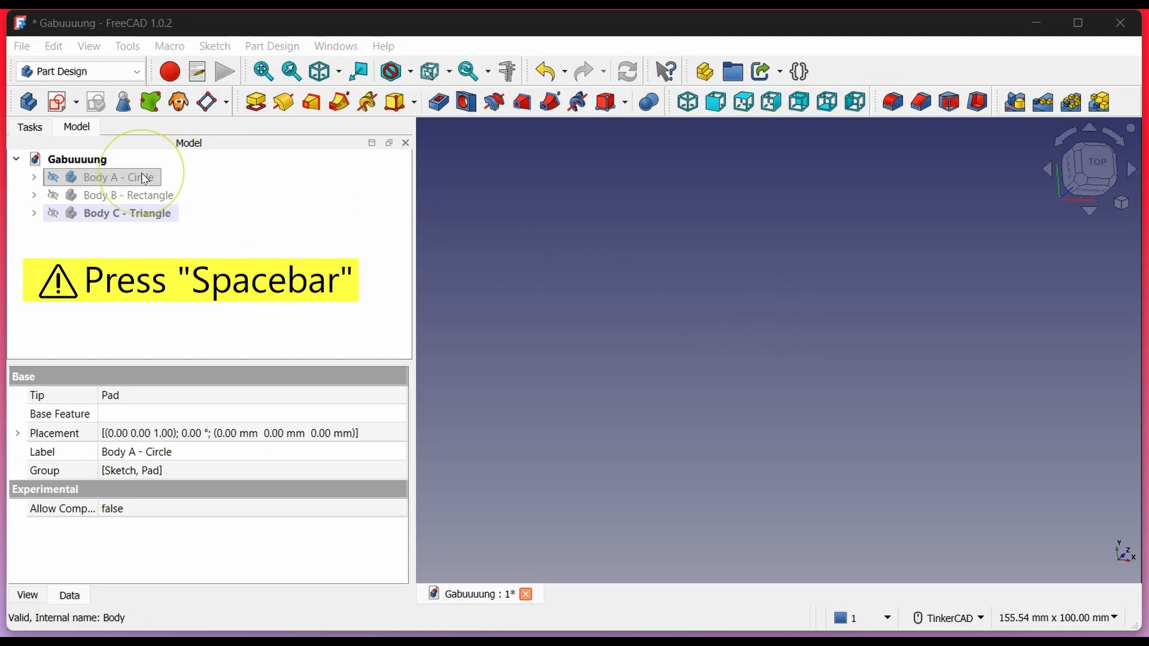
- Show the hidden ring, rectangular bar and triangle bodies in the 3D view
{"action": "left_click", "coordinate": [129, 196]}
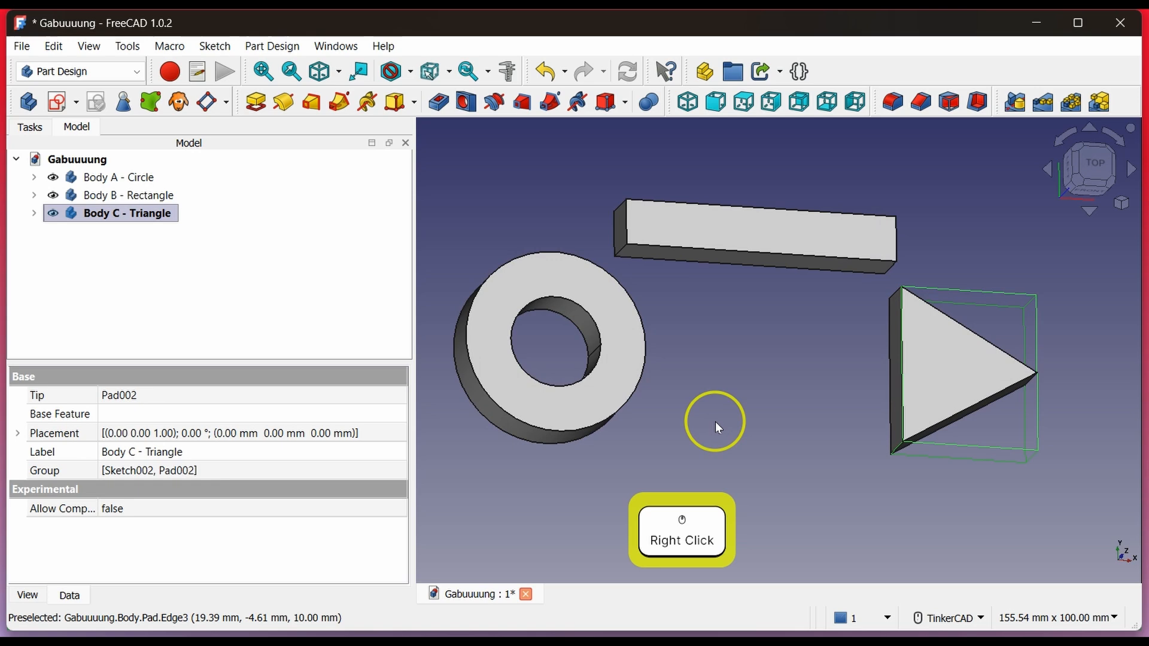
- Set Body B's Placement position Y to 0 mm
{"action": "left_click", "coordinate": [128, 195]}
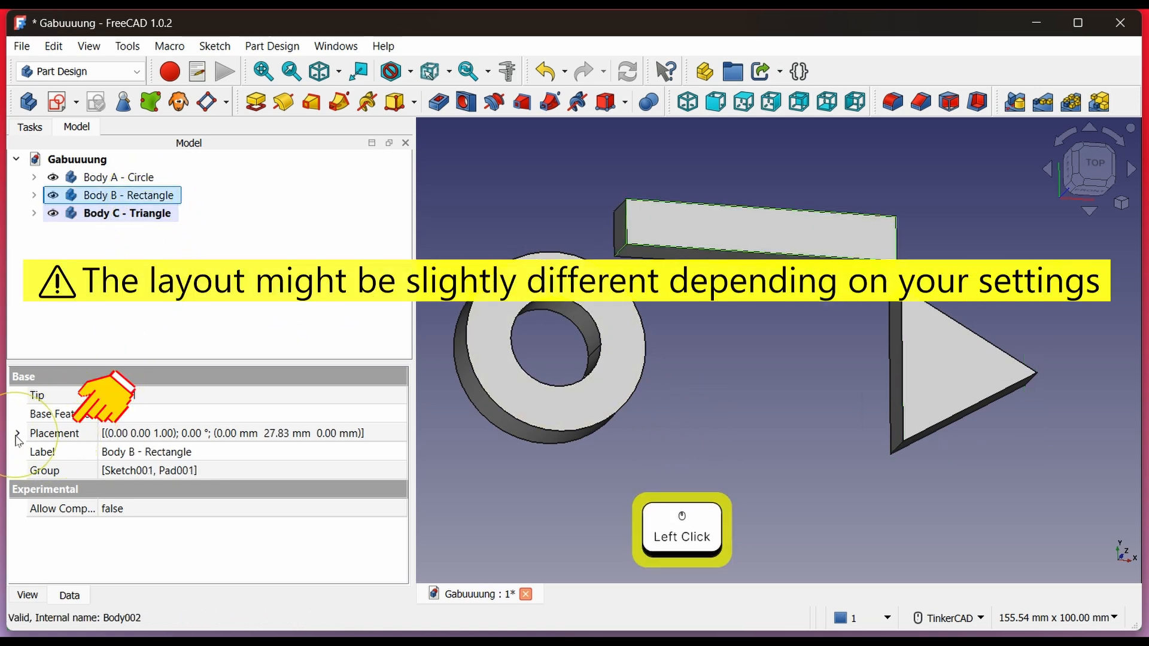
{"action": "left_click", "coordinate": [17, 433]}
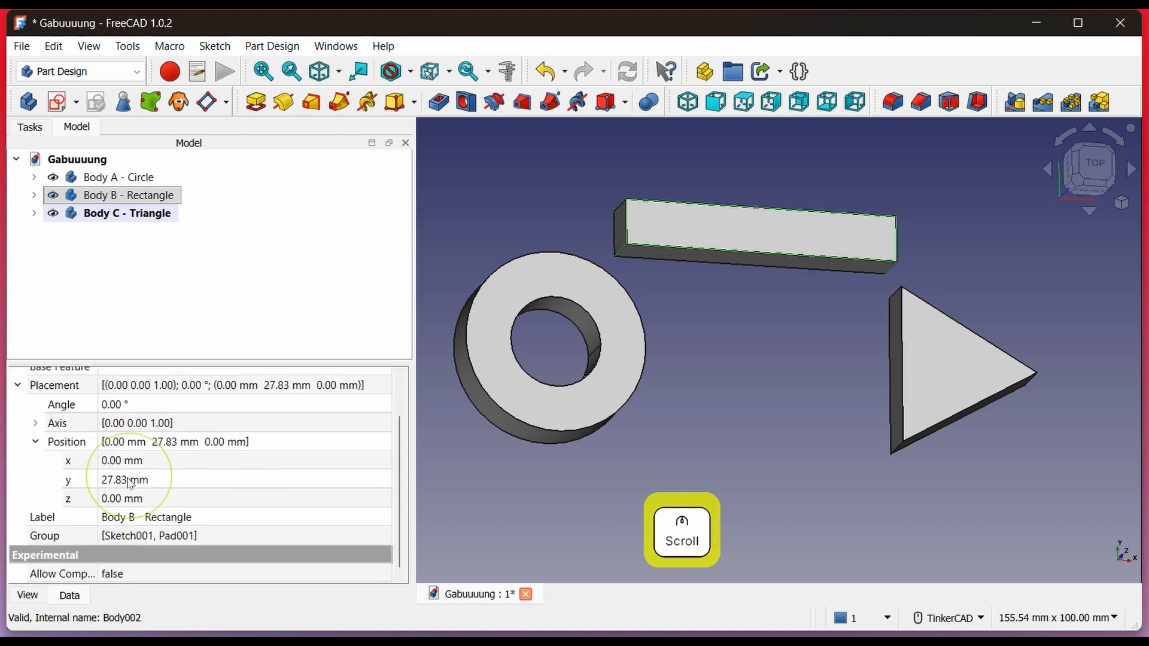
{"action": "type", "text": "15"}
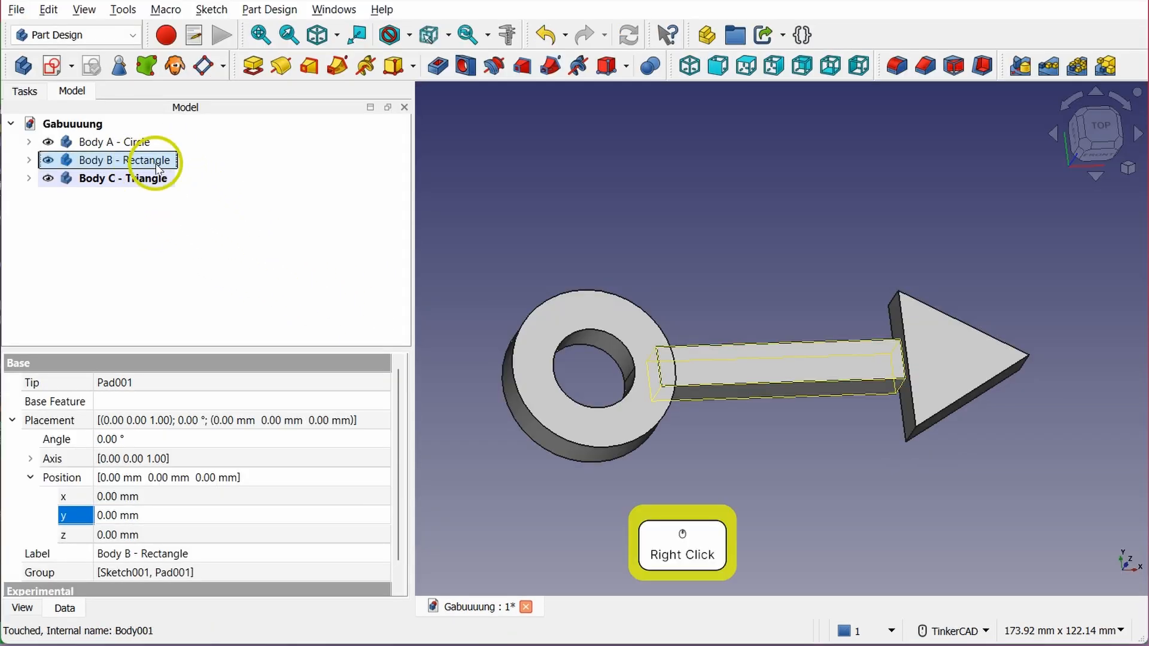
- Transform Body B, sliding the bar slightly along X into the ring
{"action": "right_click", "coordinate": [157, 170]}
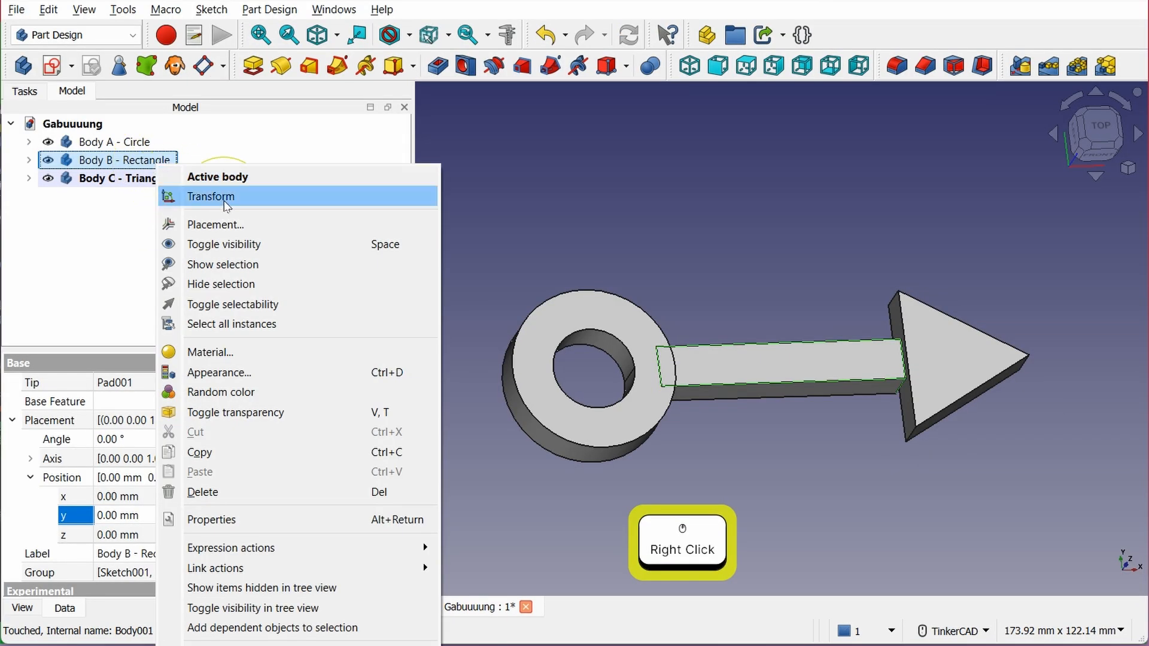
{"action": "left_click", "coordinate": [211, 196]}
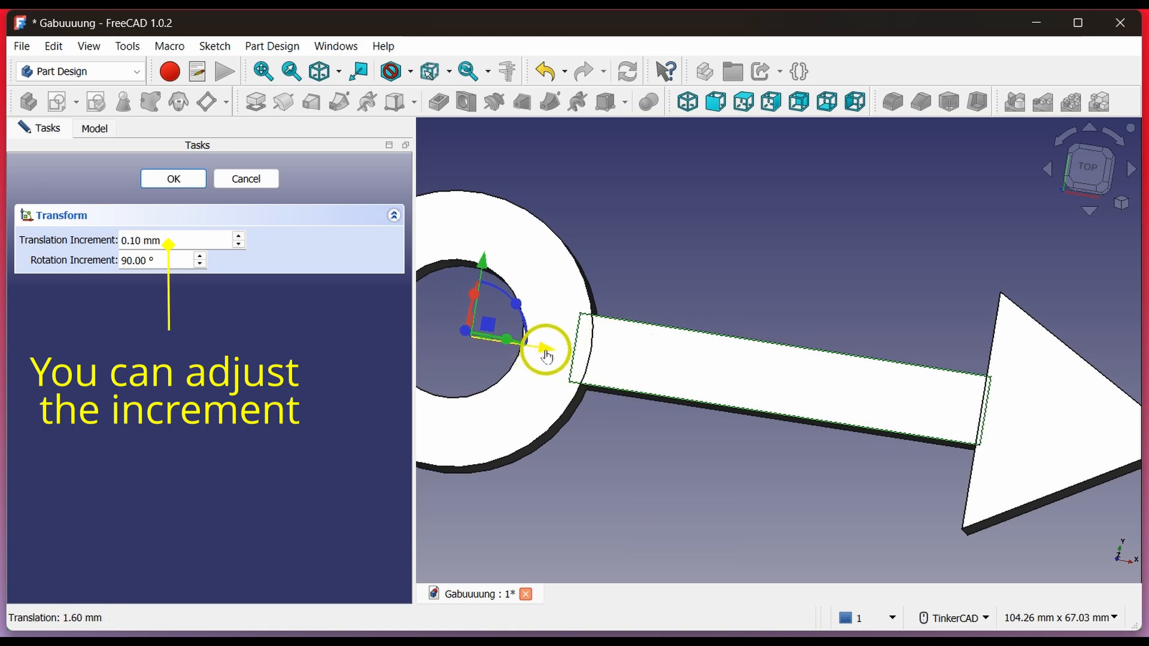
{"action": "left_click_drag", "start_coordinate": [546, 355], "coordinate": [546, 343]}
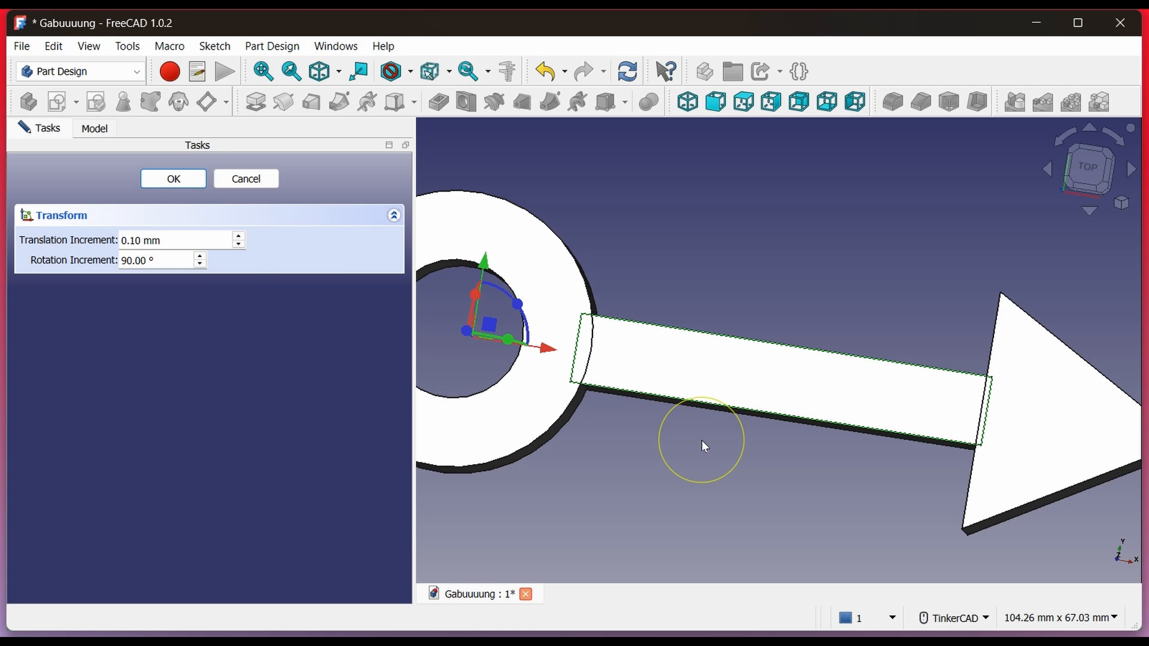
{"action": "left_click", "coordinate": [173, 178]}
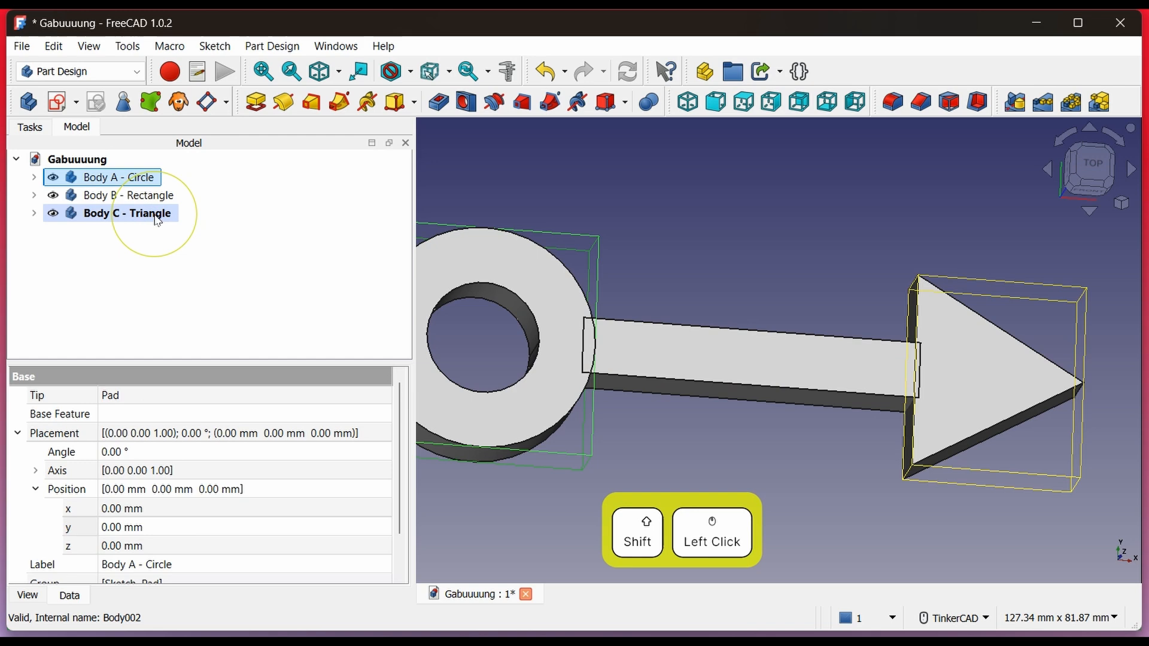
- Export the selected bodies as the STL mesh 3body.stl
{"action": "left_click", "coordinate": [23, 46]}
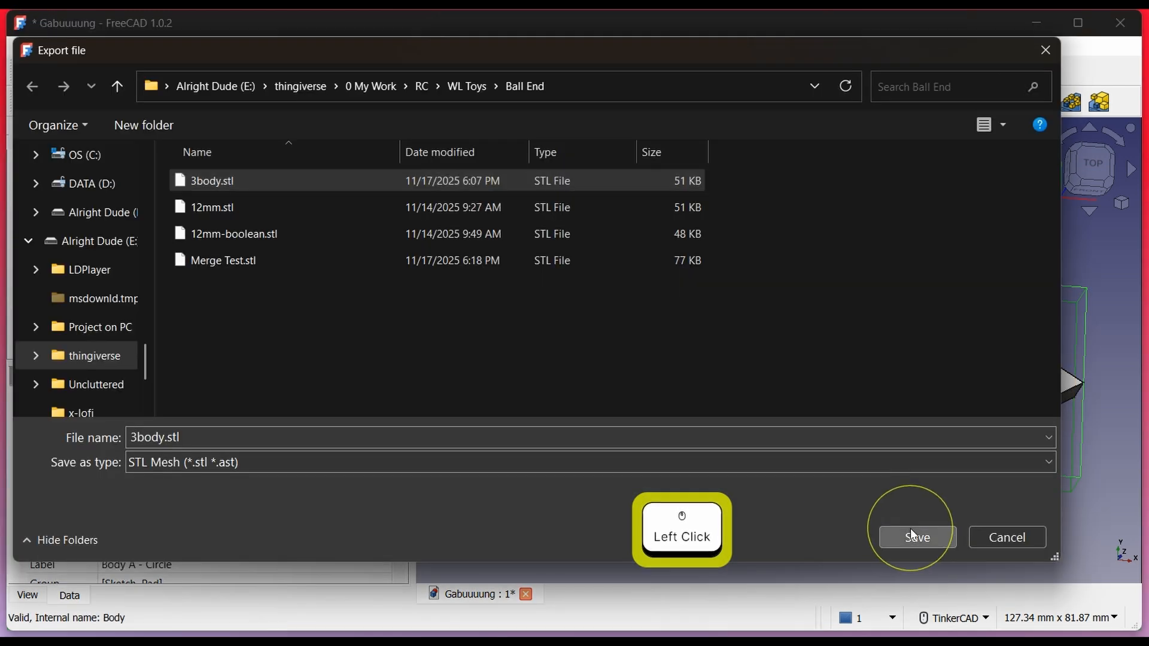
{"action": "left_click", "coordinate": [917, 538]}
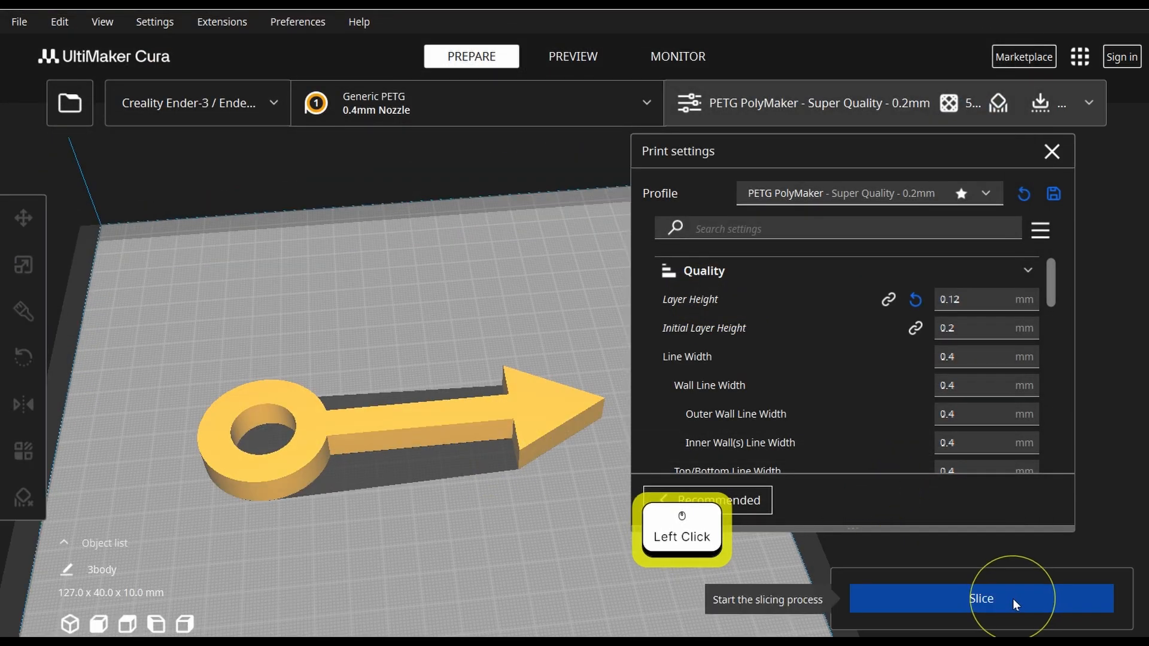
- Slice the 3body arrow in Cura using the PETG super-quality profile
{"action": "left_click", "coordinate": [982, 599]}
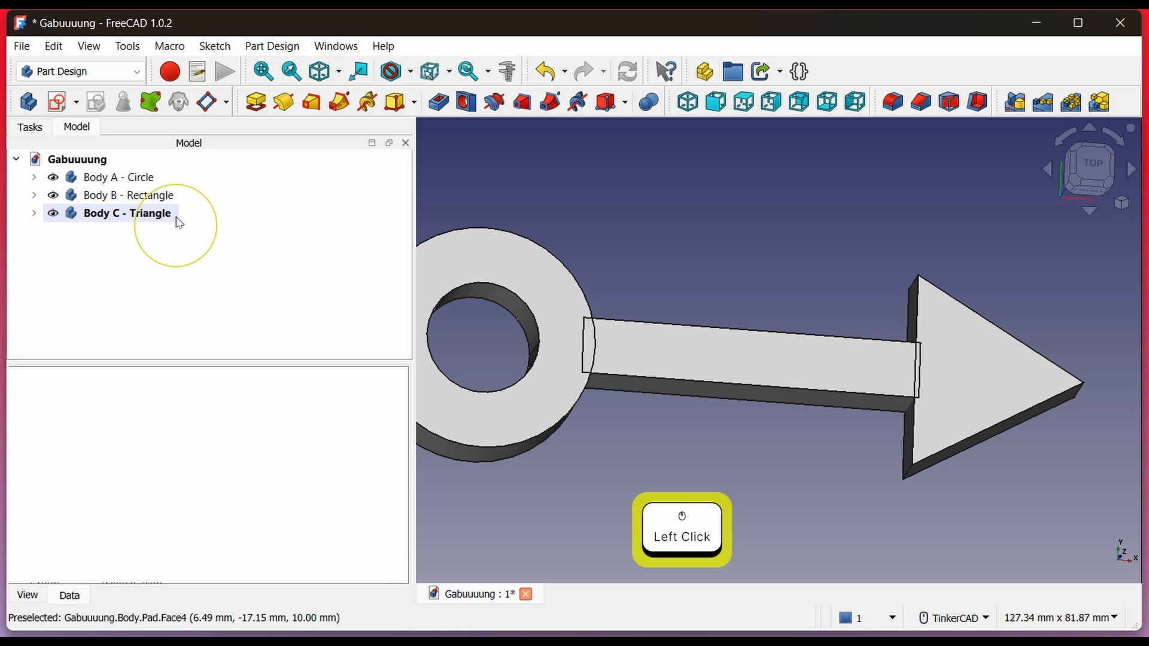
- Select Body B plus Bodies A and C and apply a Boolean, which fails with a multiple-solids error
{"action": "left_click", "coordinate": [128, 213]}
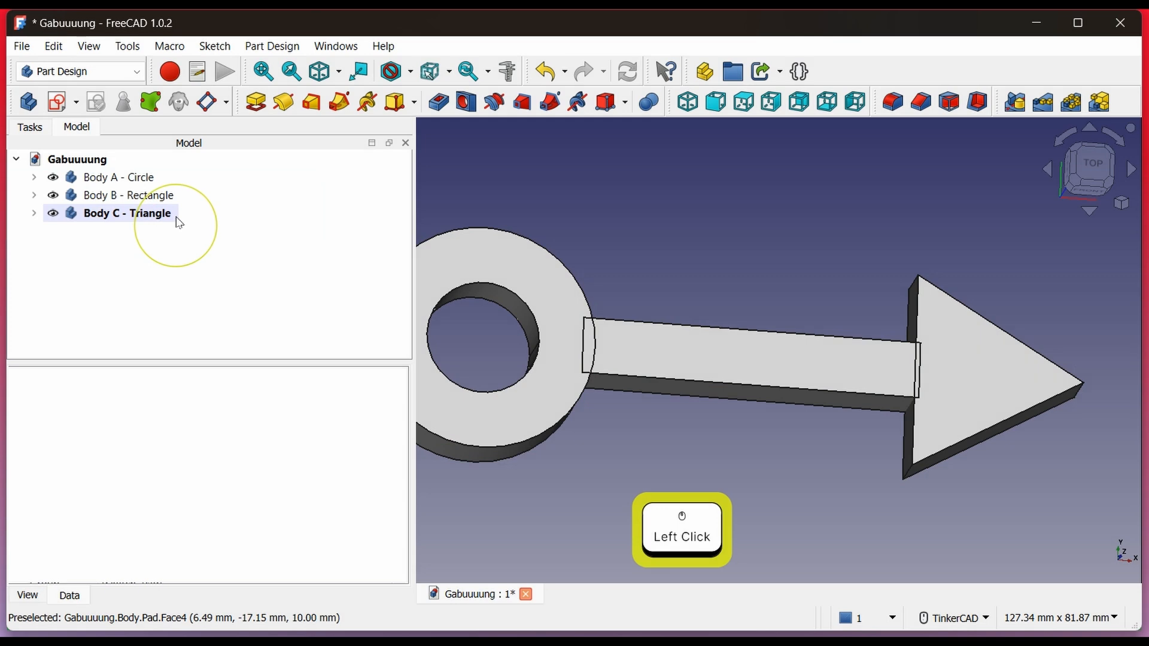
{"action": "left_click", "coordinate": [129, 195]}
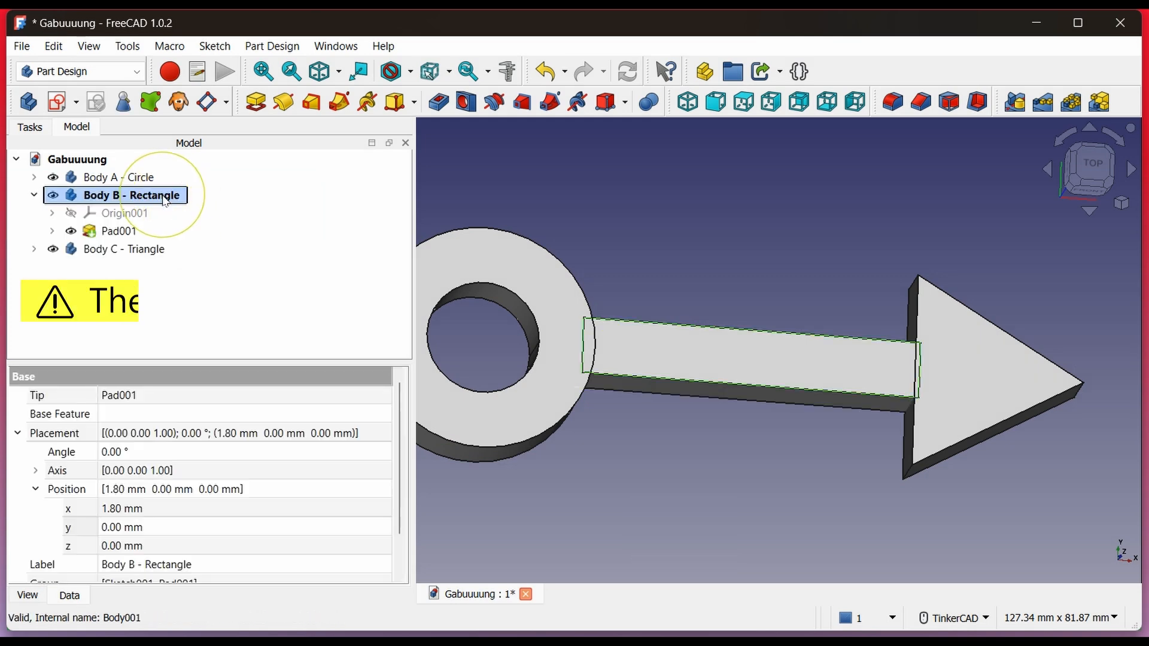
{"action": "left_click", "coordinate": [123, 249]}
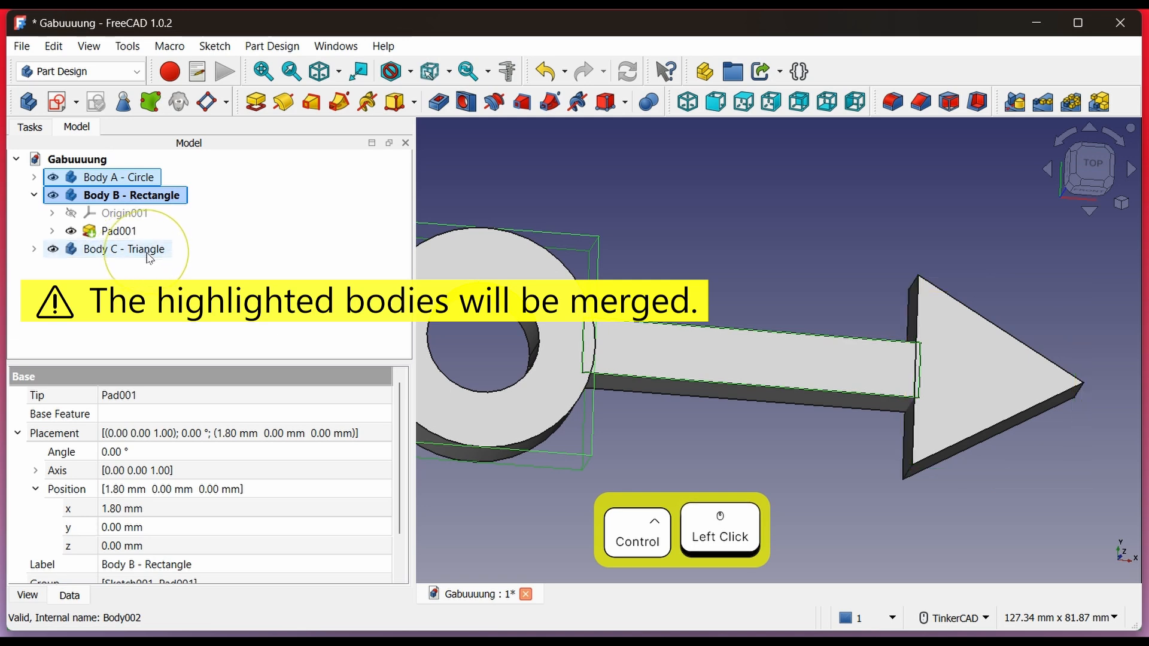
{"action": "left_click", "coordinate": [646, 101]}
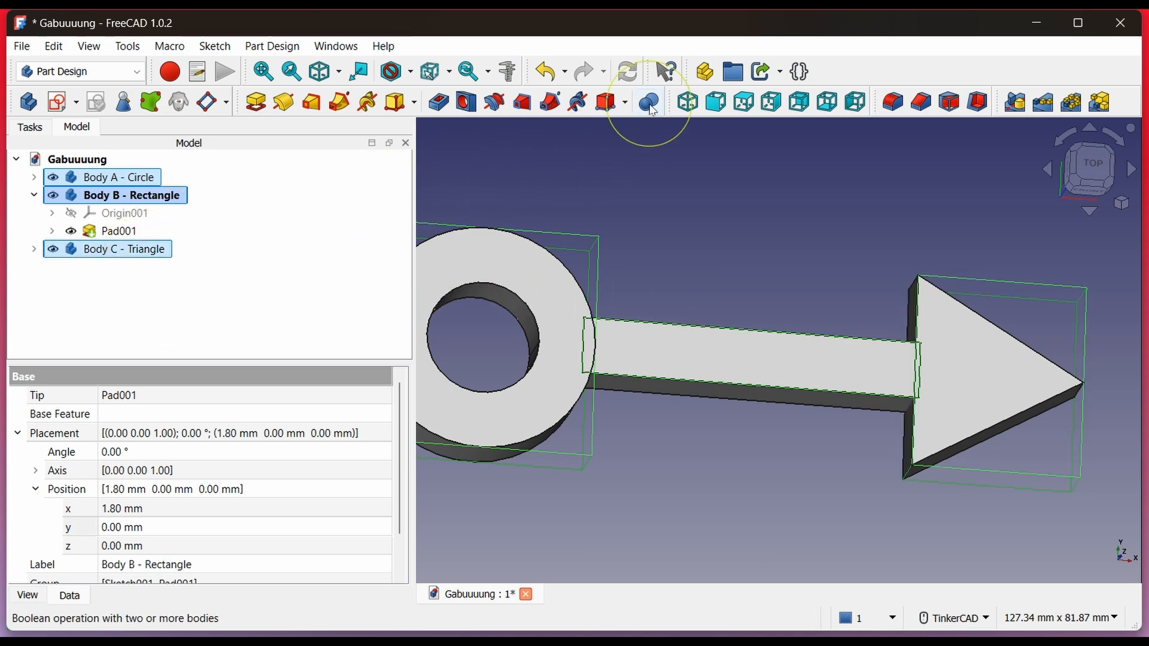
{"action": "left_click", "coordinate": [646, 103]}
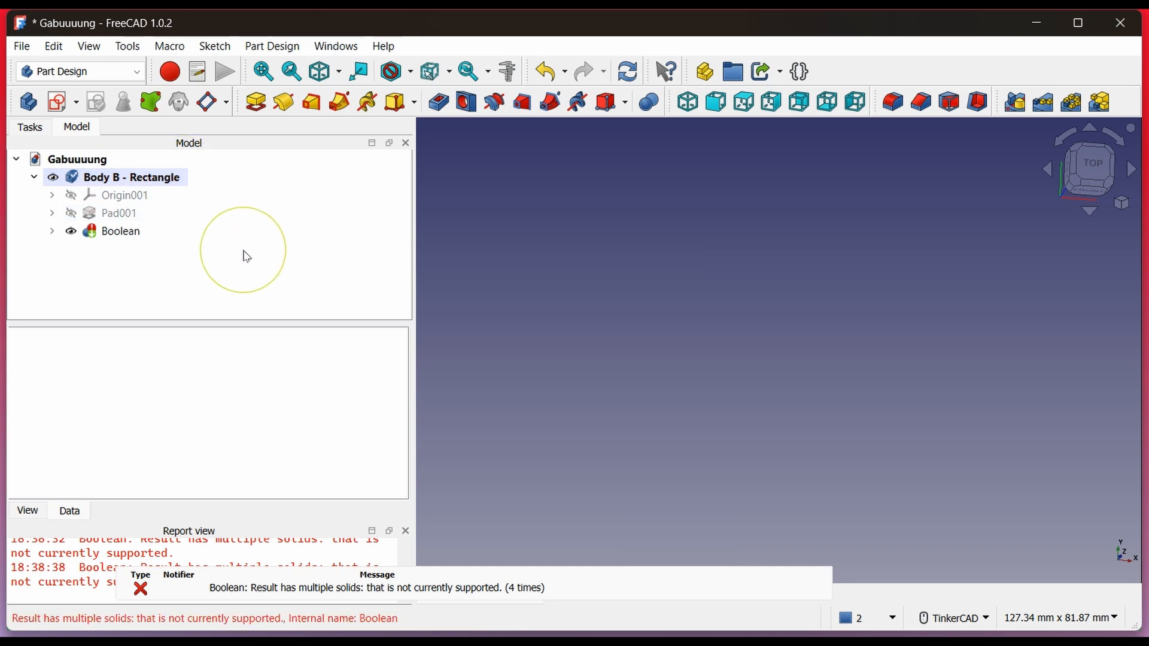
- Undo the failed Boolean and Fuse Bodies B and C into Body A instead
{"action": "key", "text": "Ctrl+Z"}
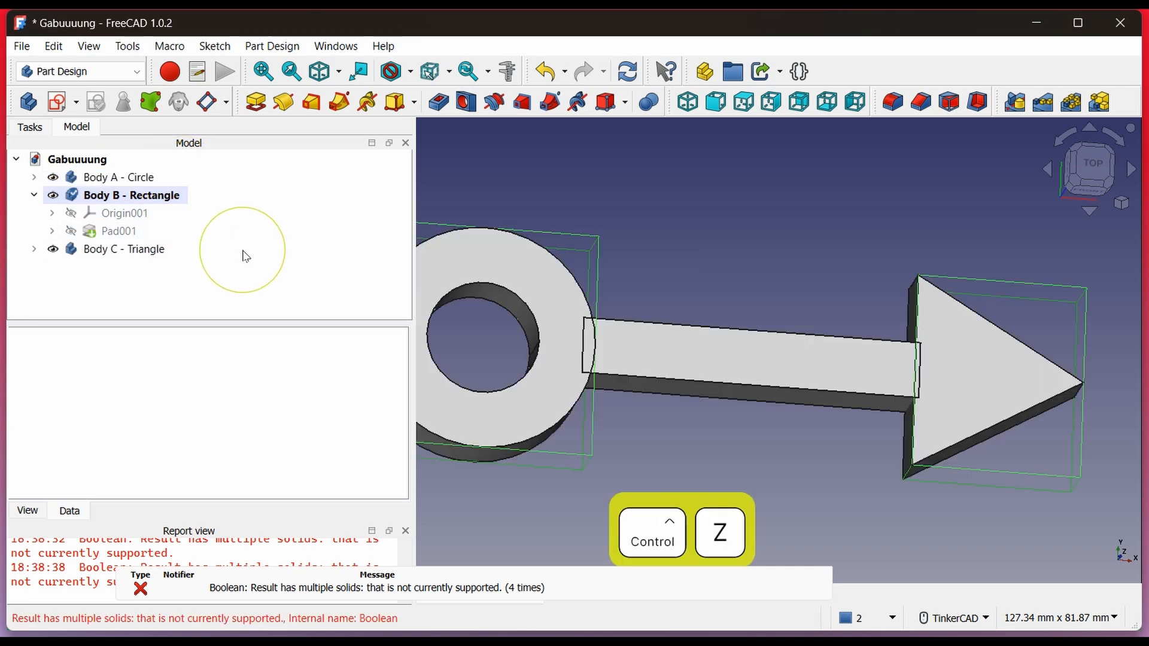
{"action": "left_click", "coordinate": [119, 177]}
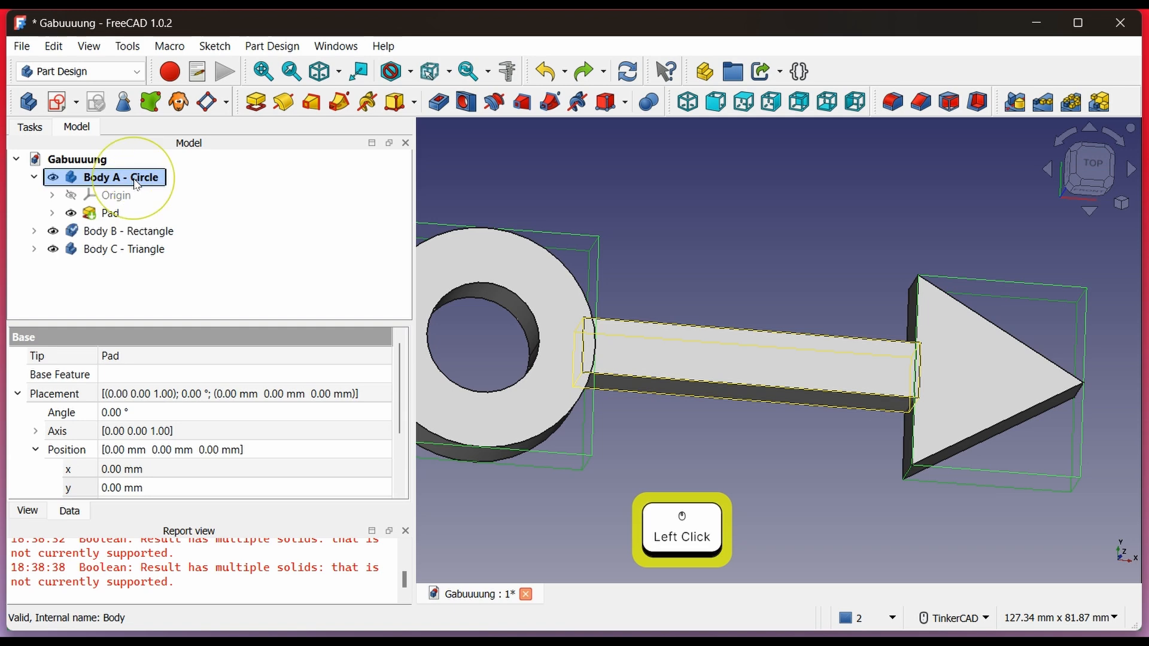
{"action": "left_click", "coordinate": [128, 231]}
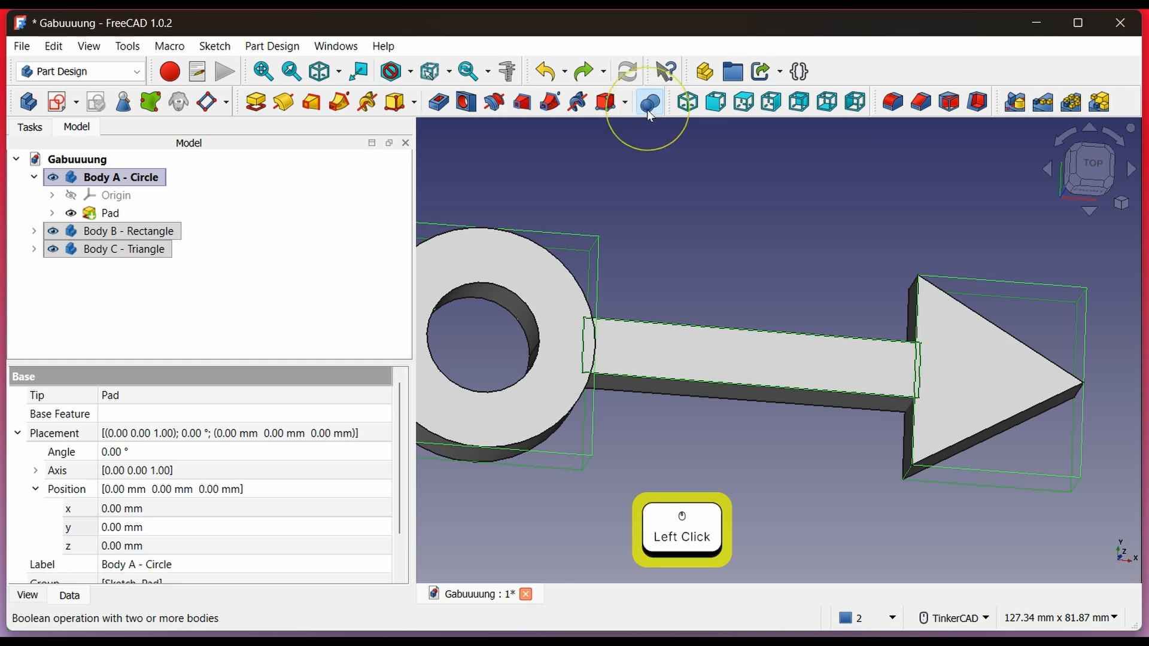
{"action": "left_click", "coordinate": [647, 102]}
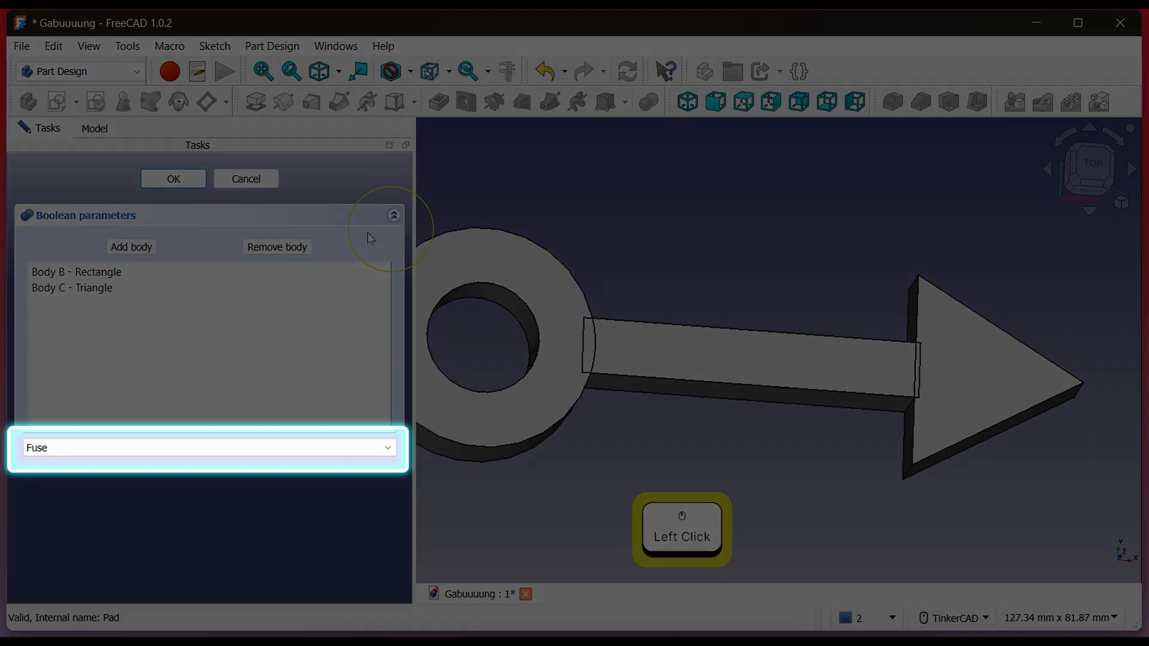
{"action": "left_click", "coordinate": [131, 247]}
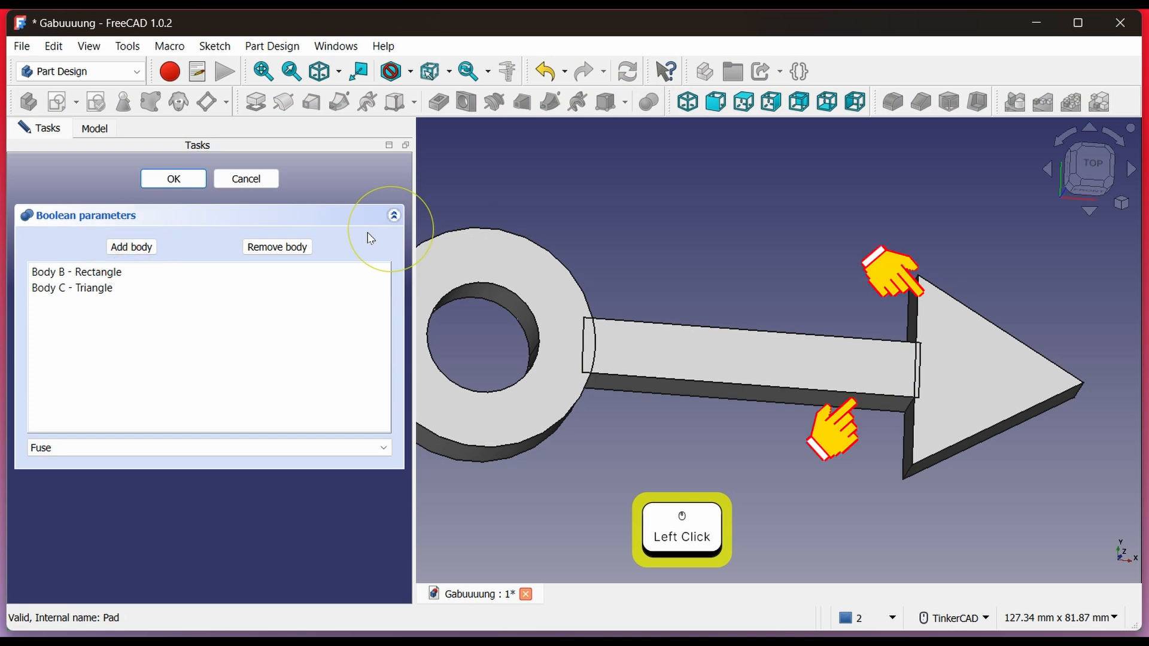
{"action": "left_click", "coordinate": [173, 179]}
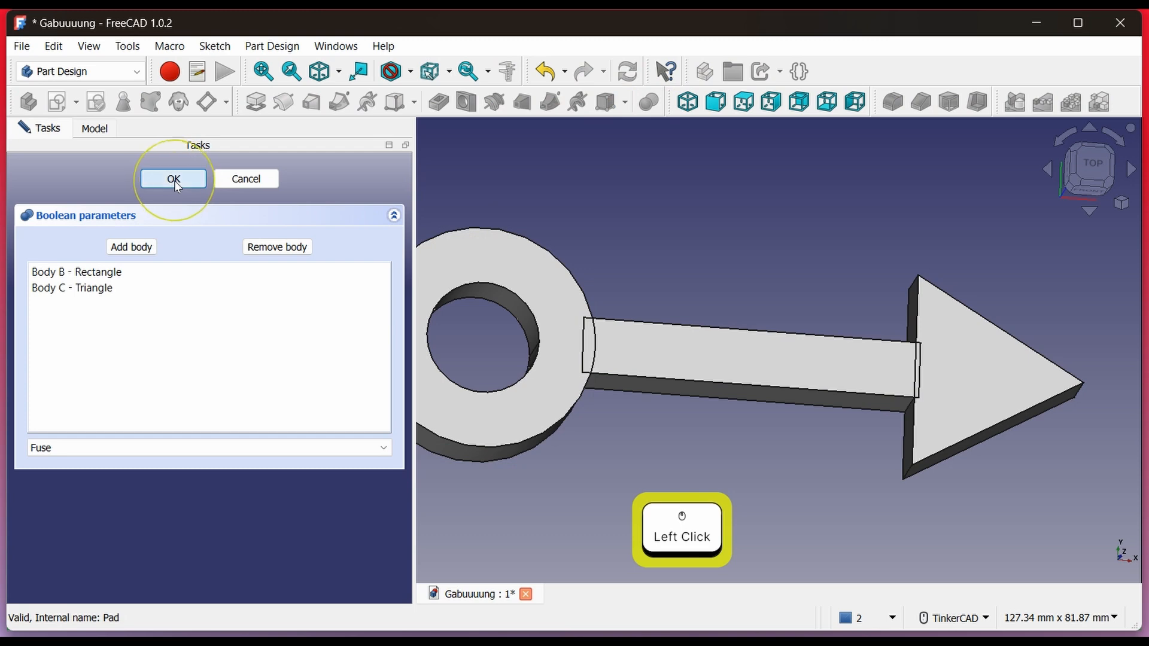
{"action": "left_click", "coordinate": [173, 179]}
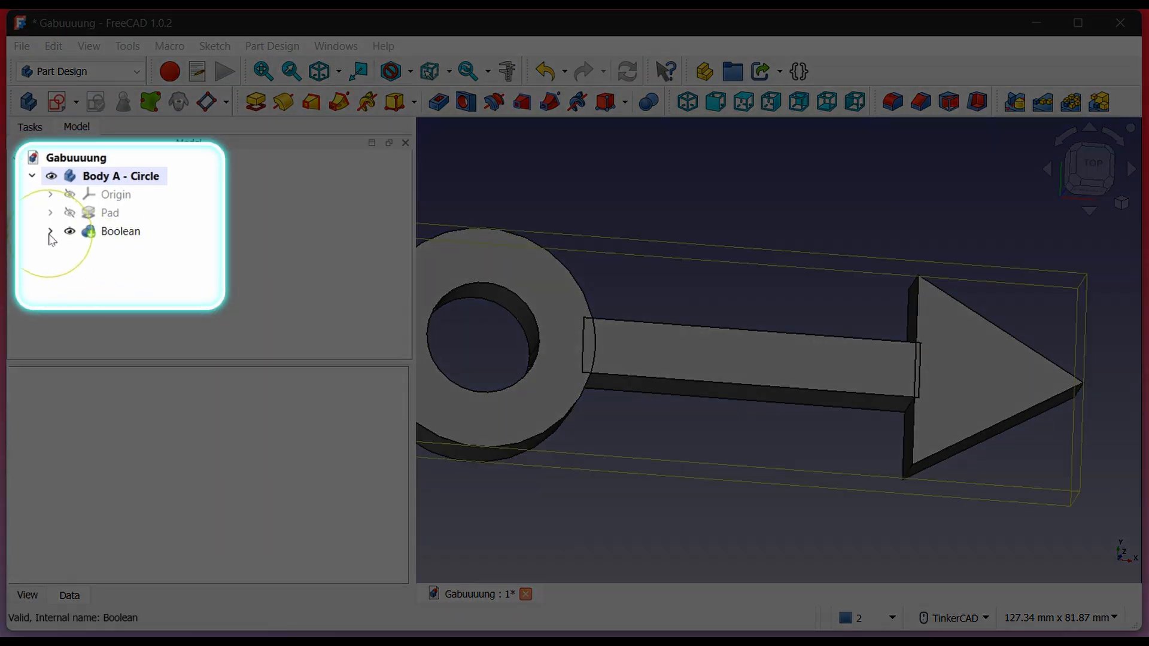
{"action": "left_click", "coordinate": [50, 231]}
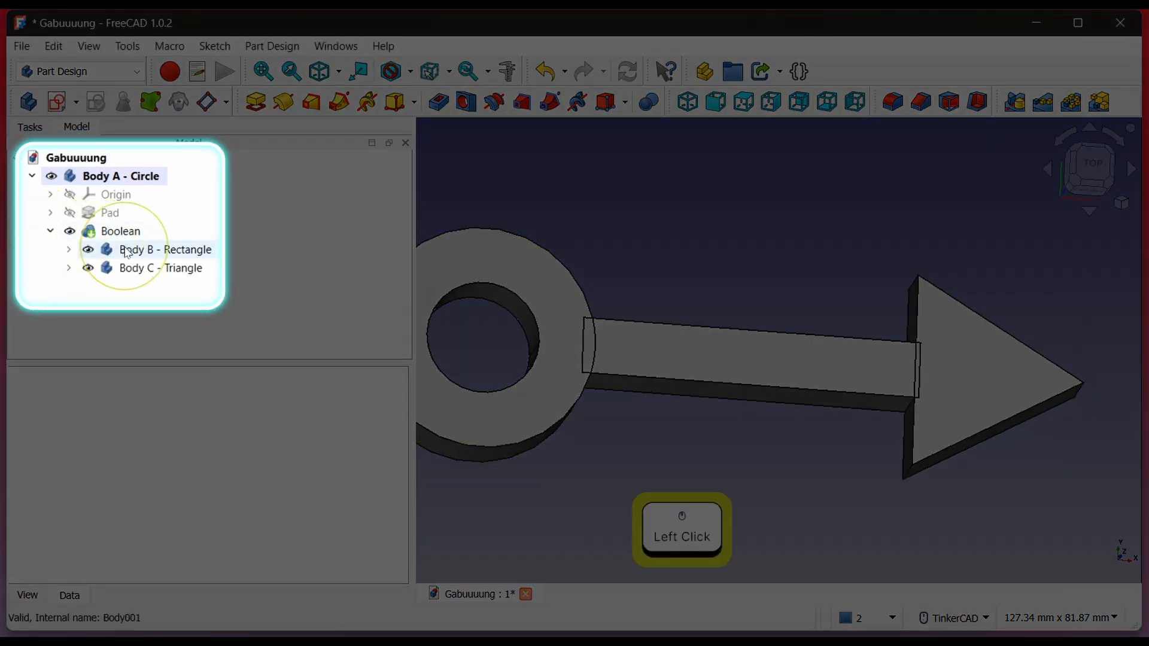
{"action": "left_click", "coordinate": [33, 176]}
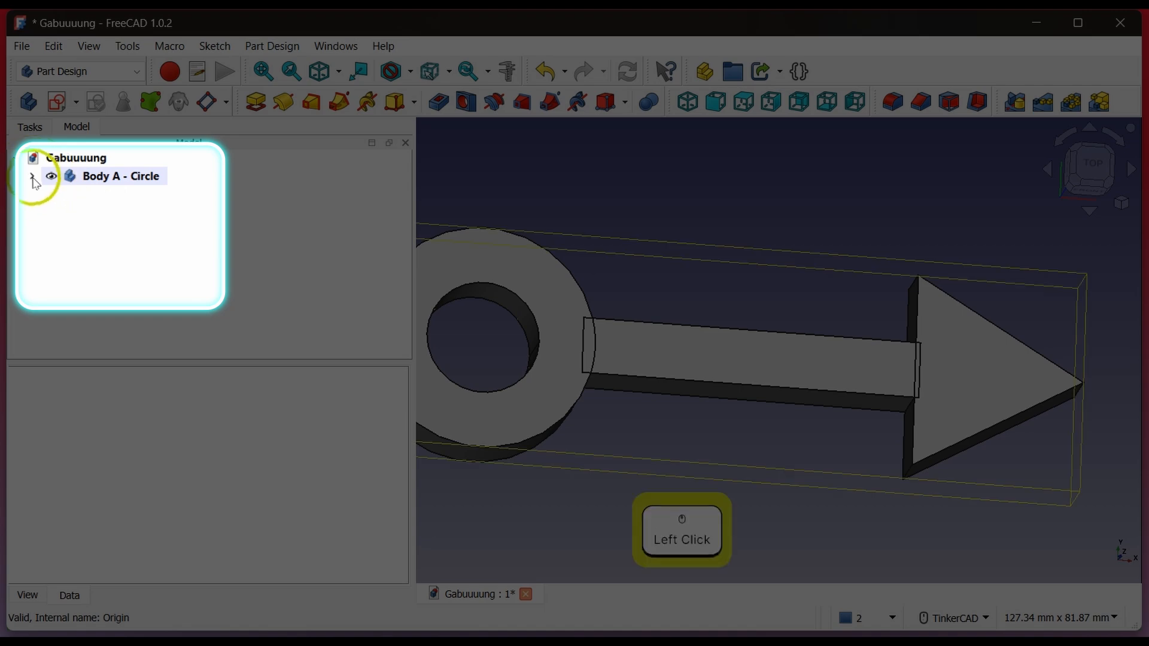
- Select Body A and undo so Bodies A, B and C list separately
{"action": "left_click", "coordinate": [32, 178]}
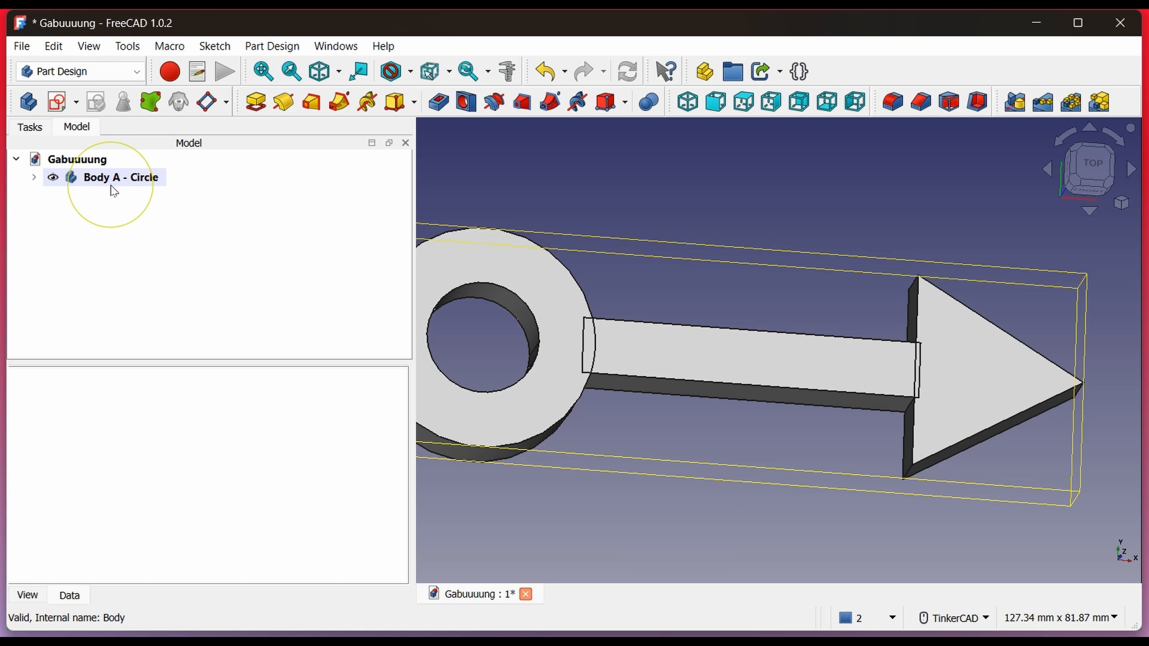
{"action": "key", "text": "Ctrl+Z"}
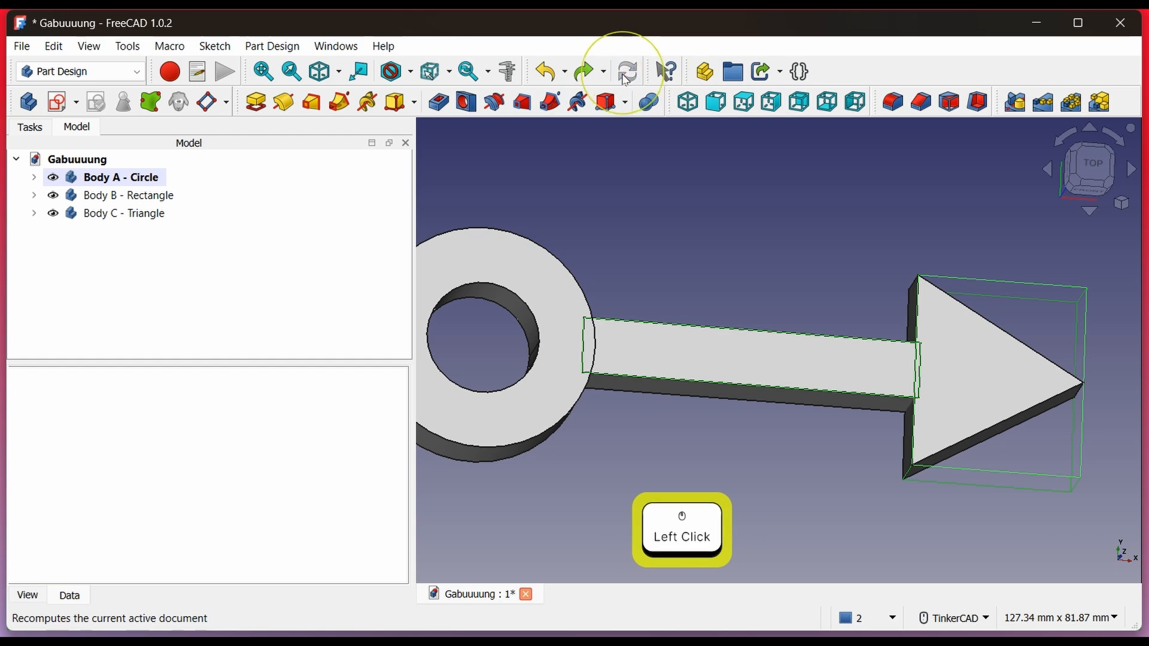
- Rename the new body to 'Merger' and select Body A to hide the originals
{"action": "right_click", "coordinate": [84, 231]}
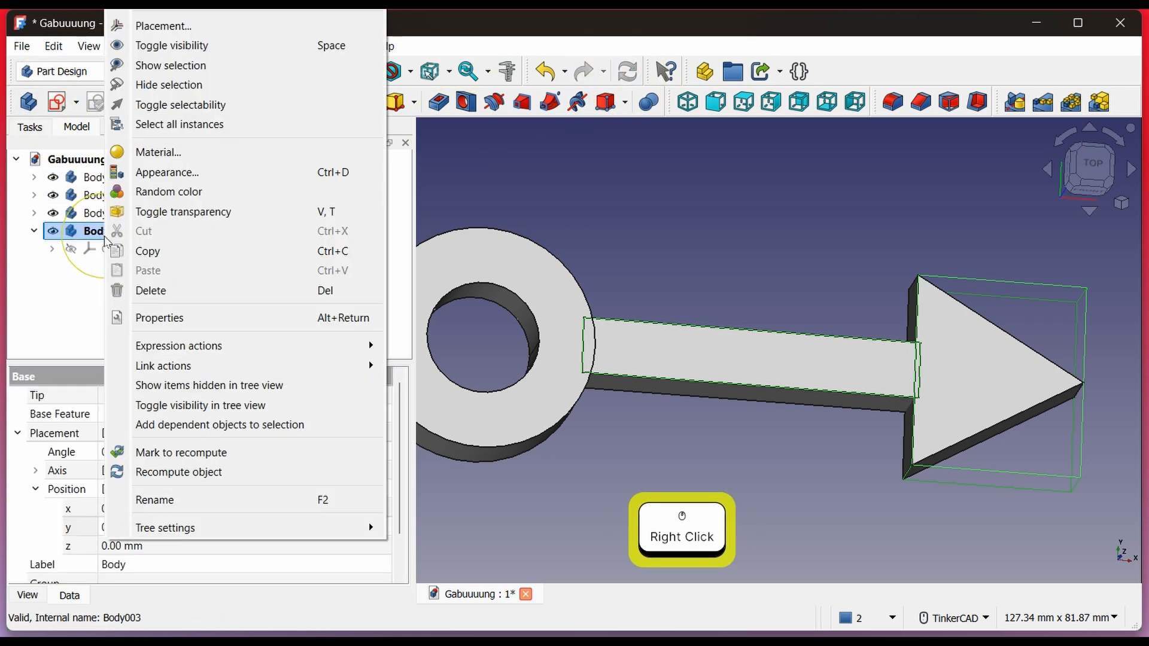
{"action": "left_click", "coordinate": [154, 500]}
{"action": "type", "text": "Merger"}
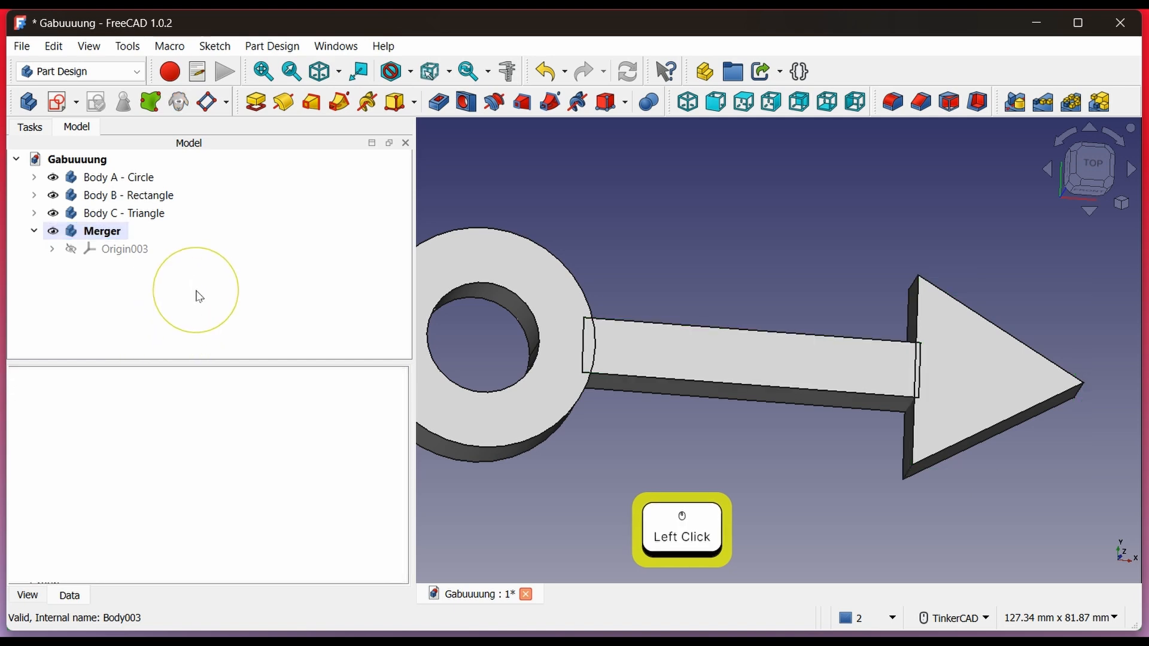
{"action": "left_click", "coordinate": [124, 213]}
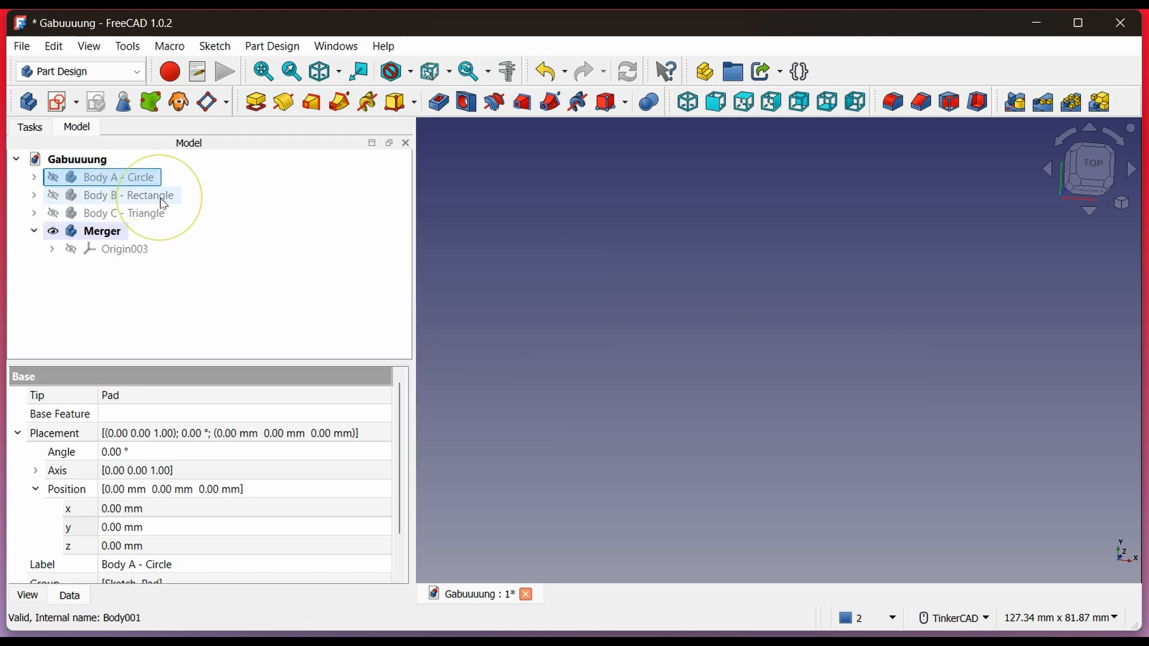
- Create sub-object shape binders in Merger for Body B, Body A and Body C
{"action": "left_click", "coordinate": [129, 196]}
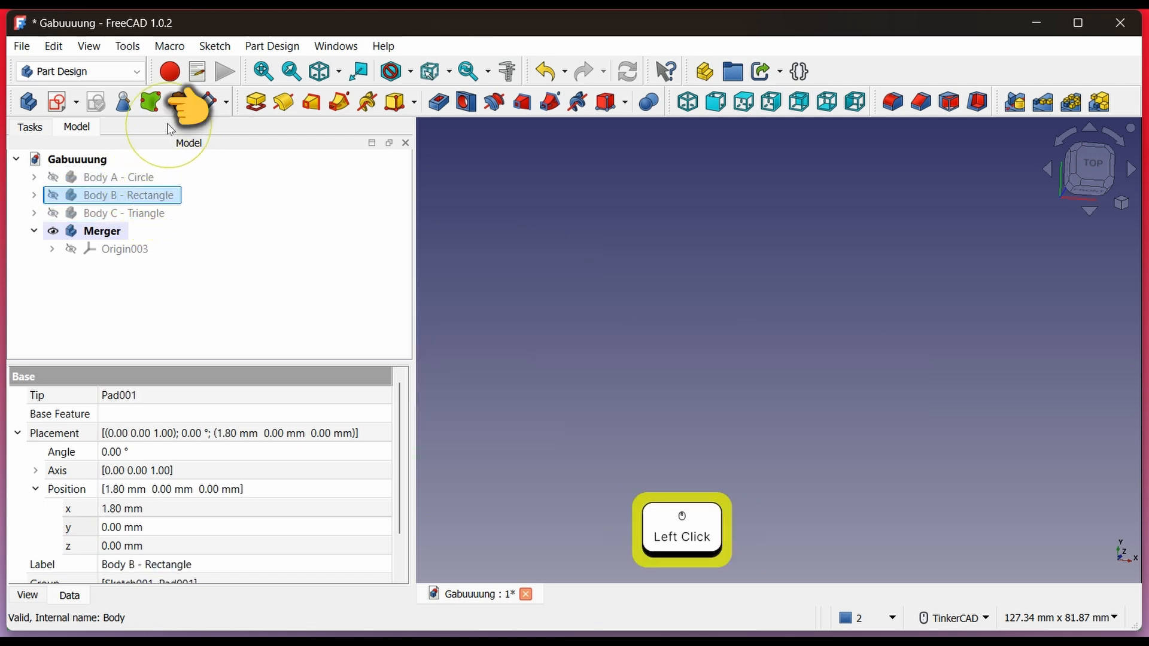
{"action": "left_click", "coordinate": [148, 101]}
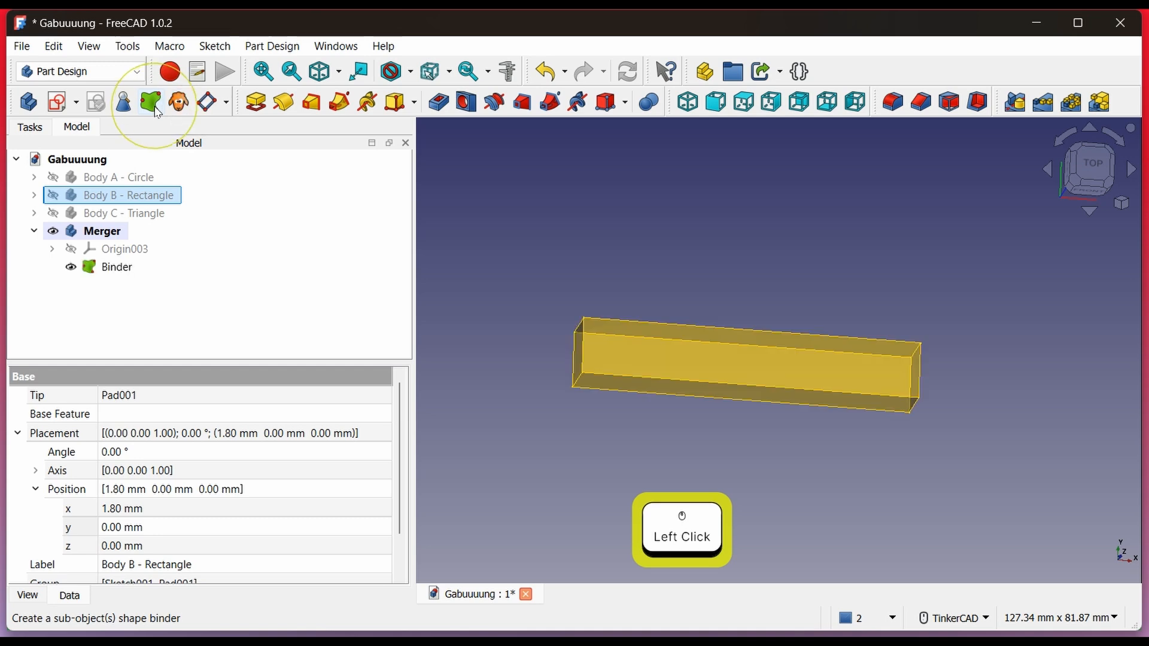
{"action": "left_click", "coordinate": [118, 177]}
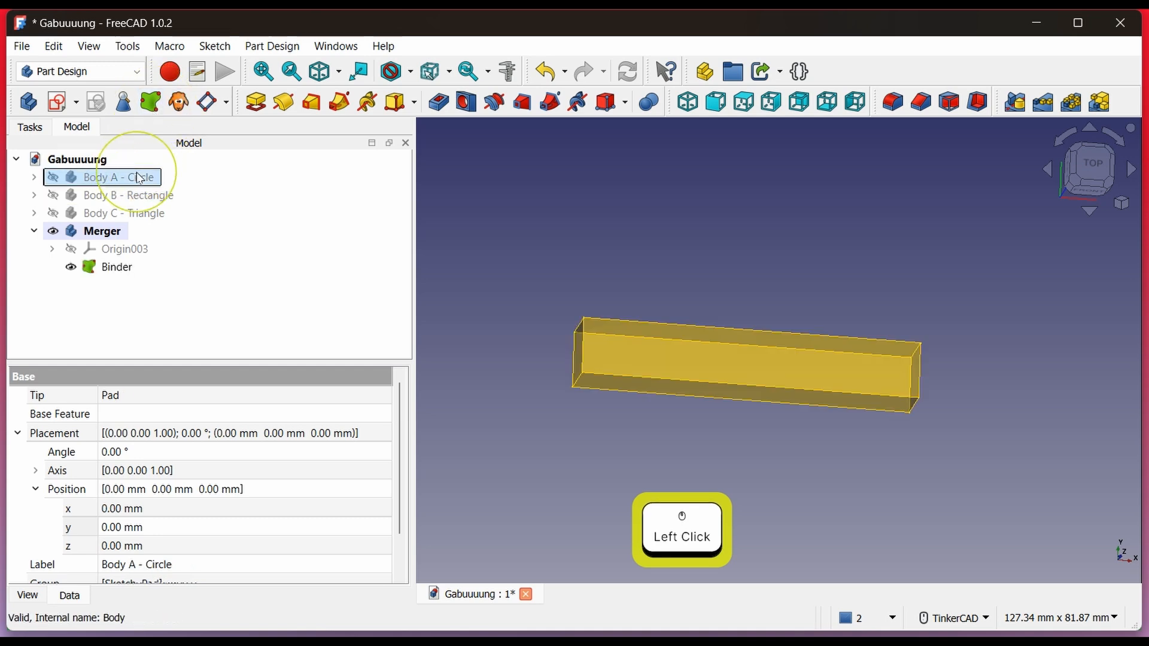
{"action": "mouse_move", "coordinate": [148, 101]}
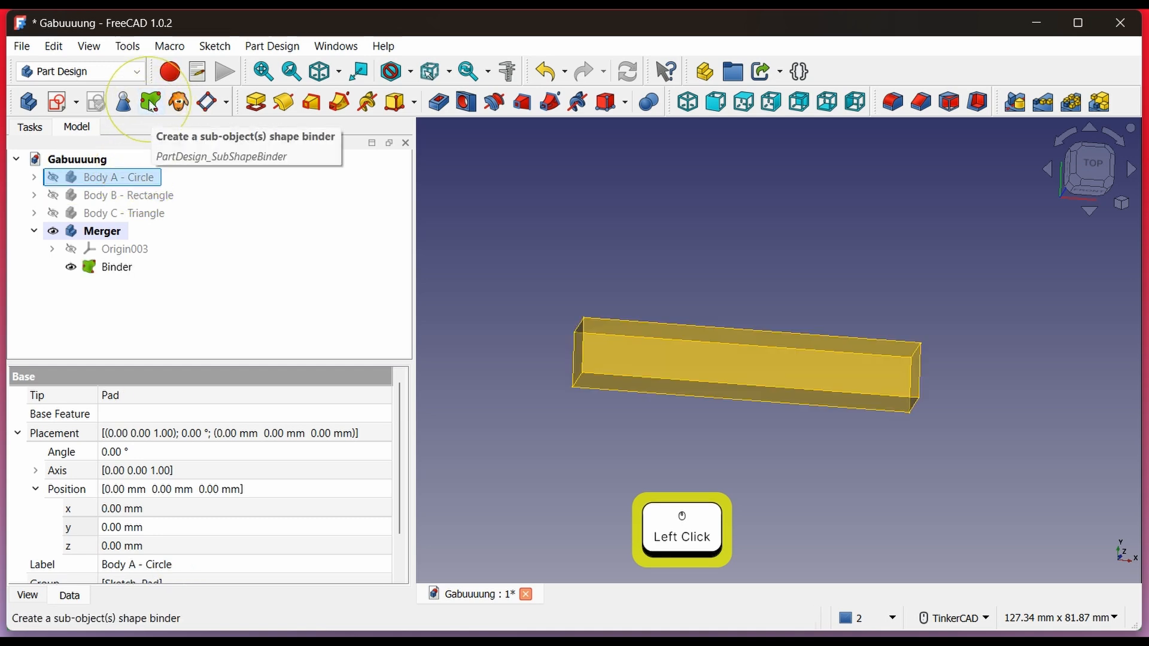
{"action": "left_click", "coordinate": [149, 100]}
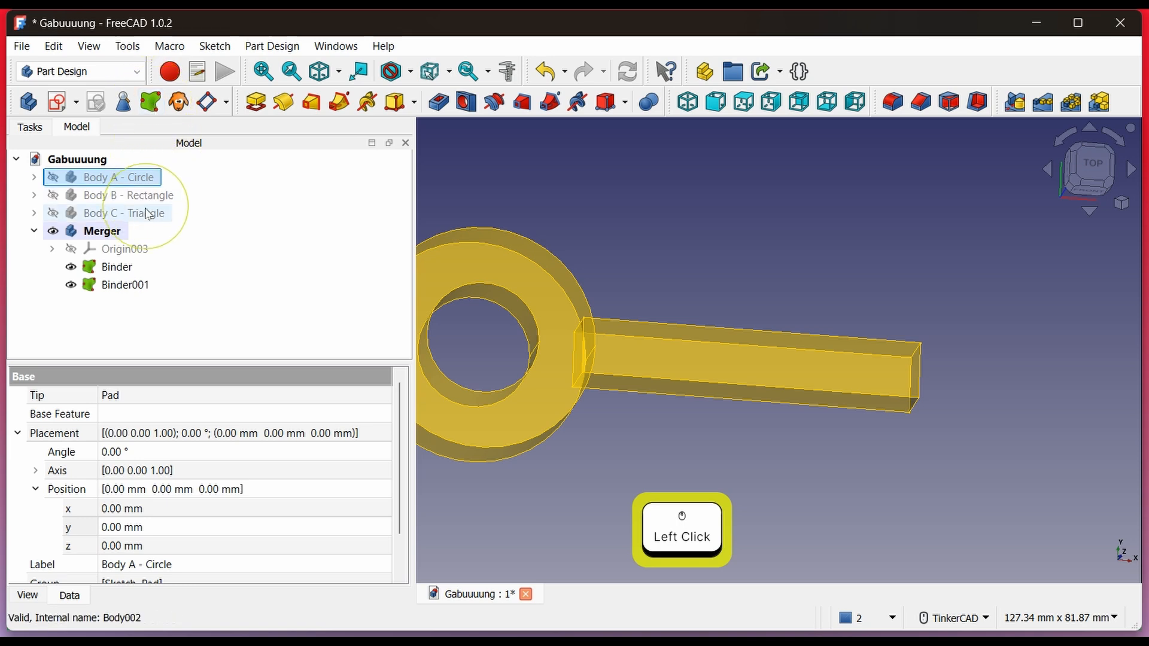
{"action": "left_click", "coordinate": [123, 213]}
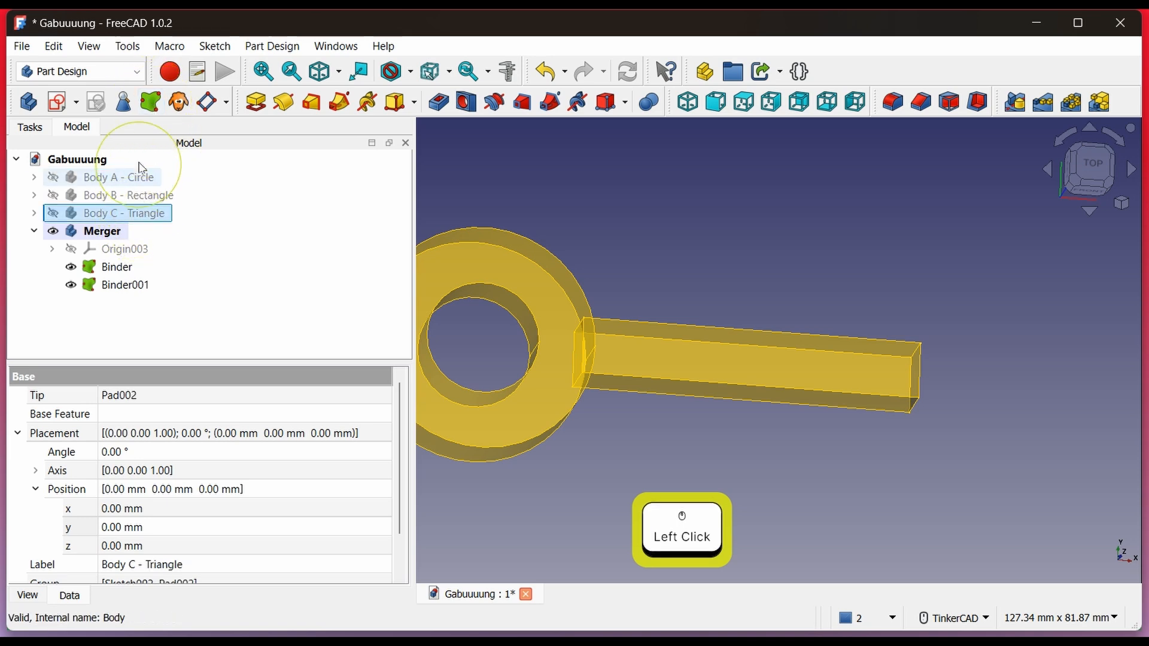
{"action": "left_click", "coordinate": [149, 100]}
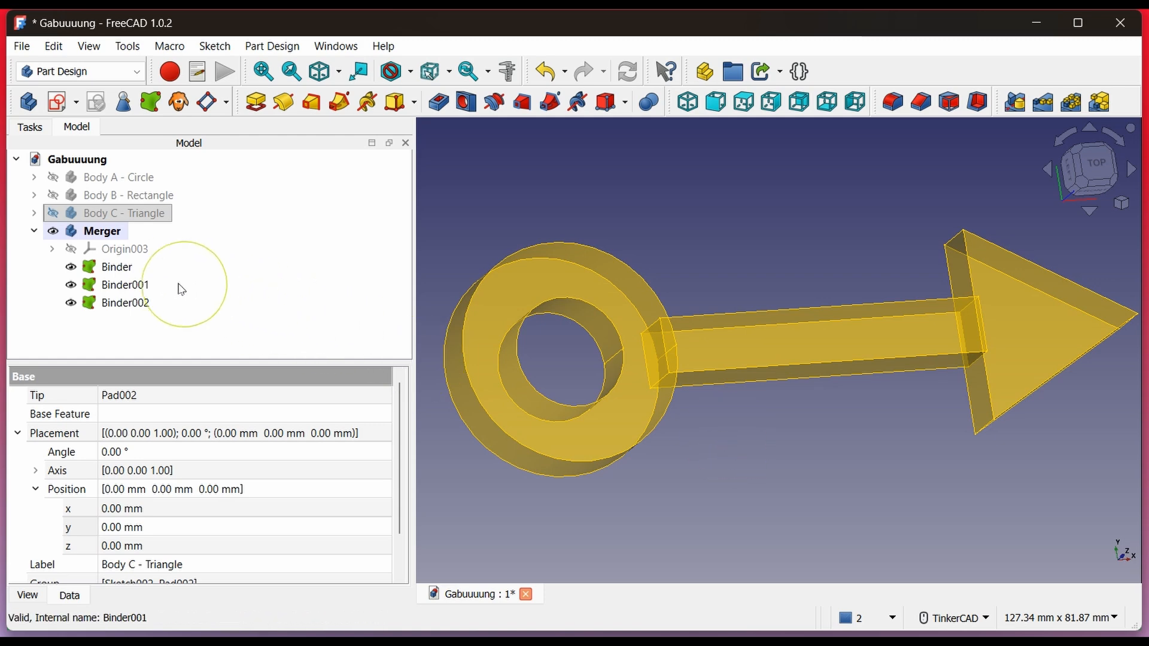
- Fuse Binder, Binder001 and Binder002 into a single Boolean solid in Merger
{"action": "left_click", "coordinate": [116, 267]}
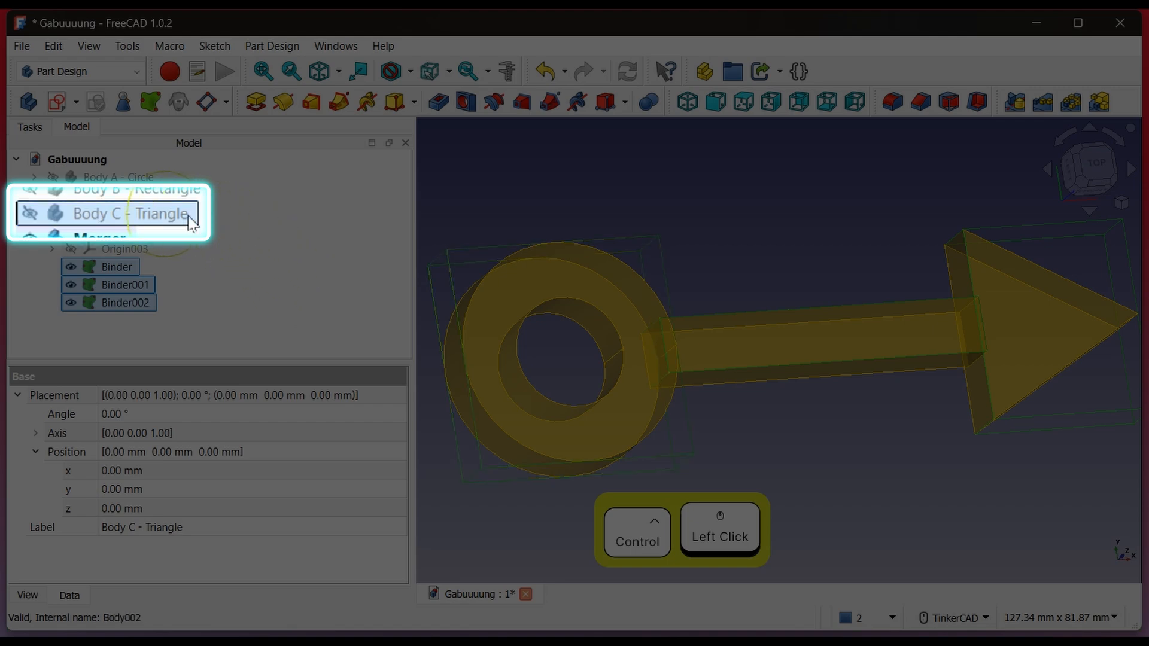
{"action": "left_click", "coordinate": [132, 214]}
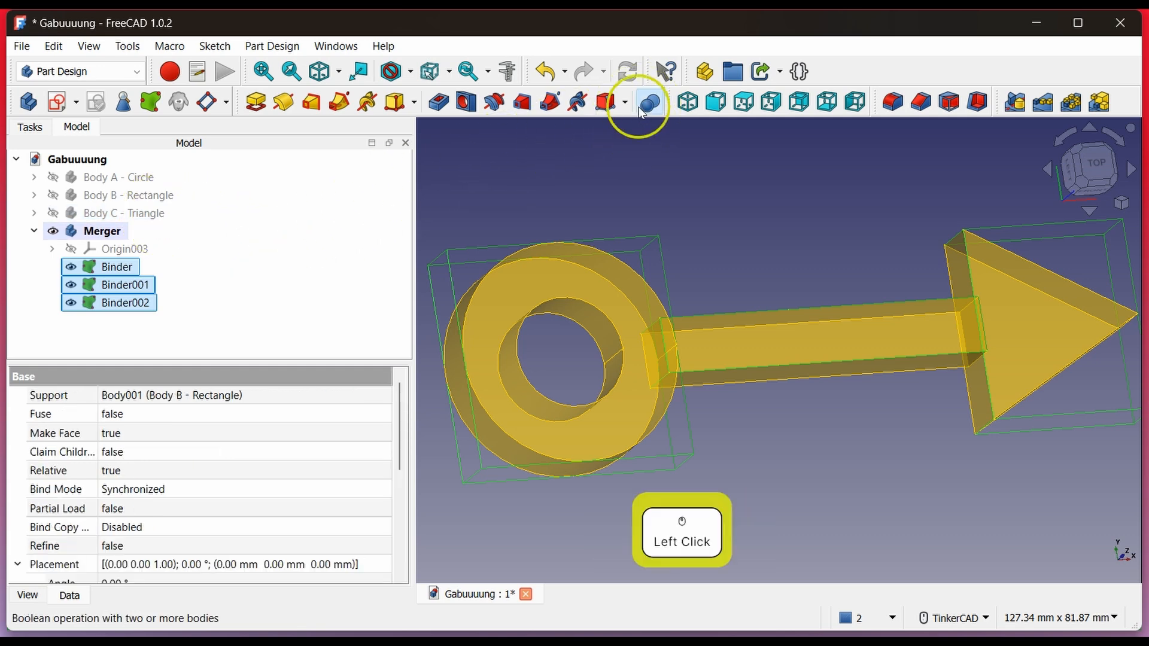
{"action": "left_click", "coordinate": [646, 102]}
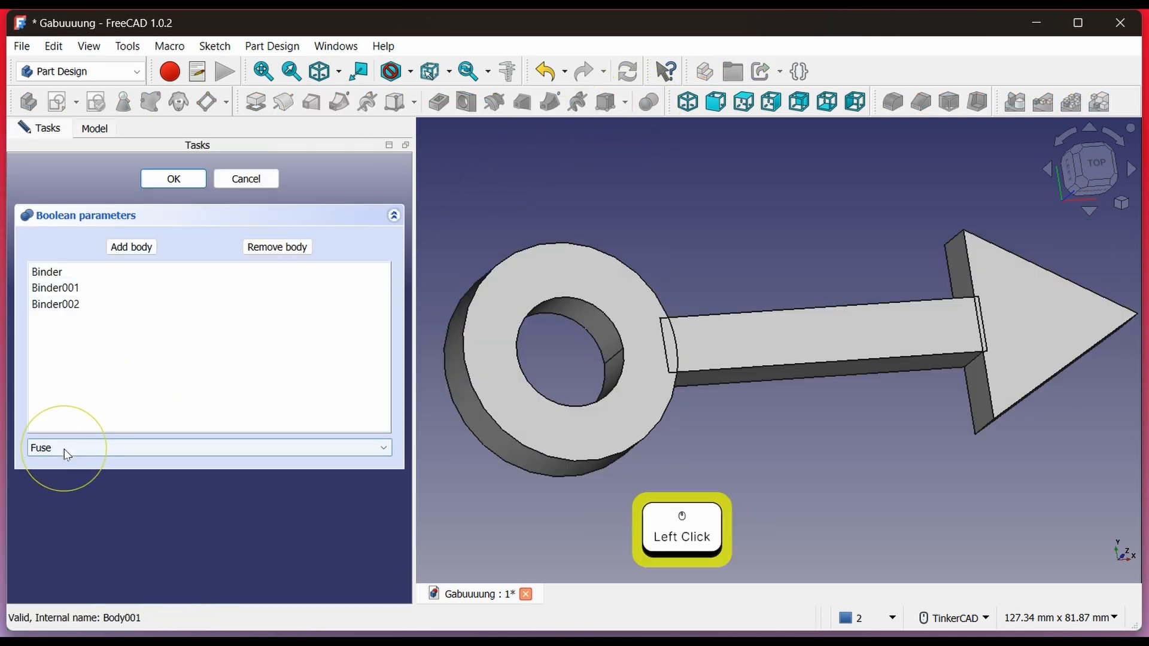
{"action": "mouse_move", "coordinate": [202, 205]}
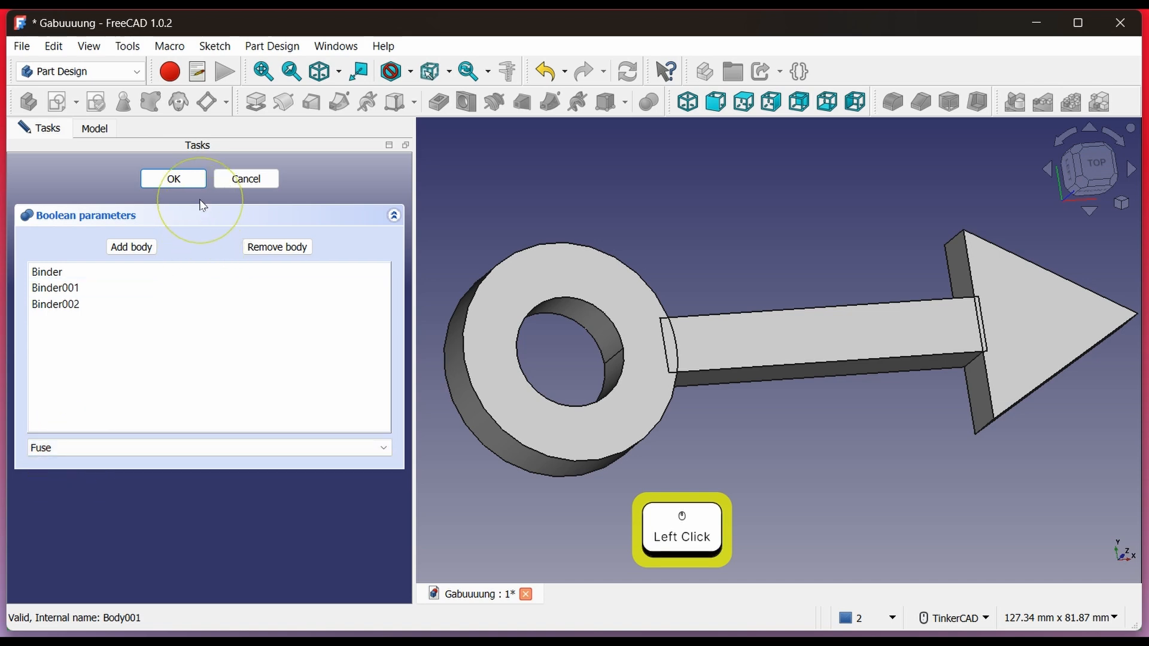
{"action": "left_click", "coordinate": [173, 178]}
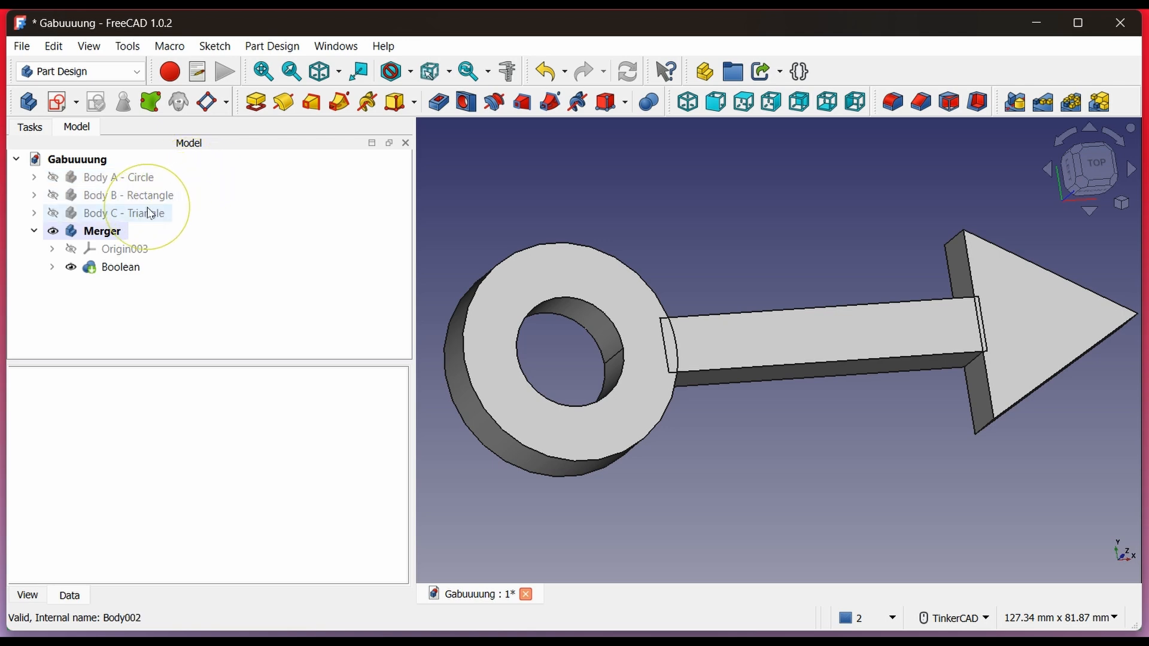
- Edit Sketch002 under Body C's Pad002 into a pentagon with a central circular hole
{"action": "left_click", "coordinate": [126, 213]}
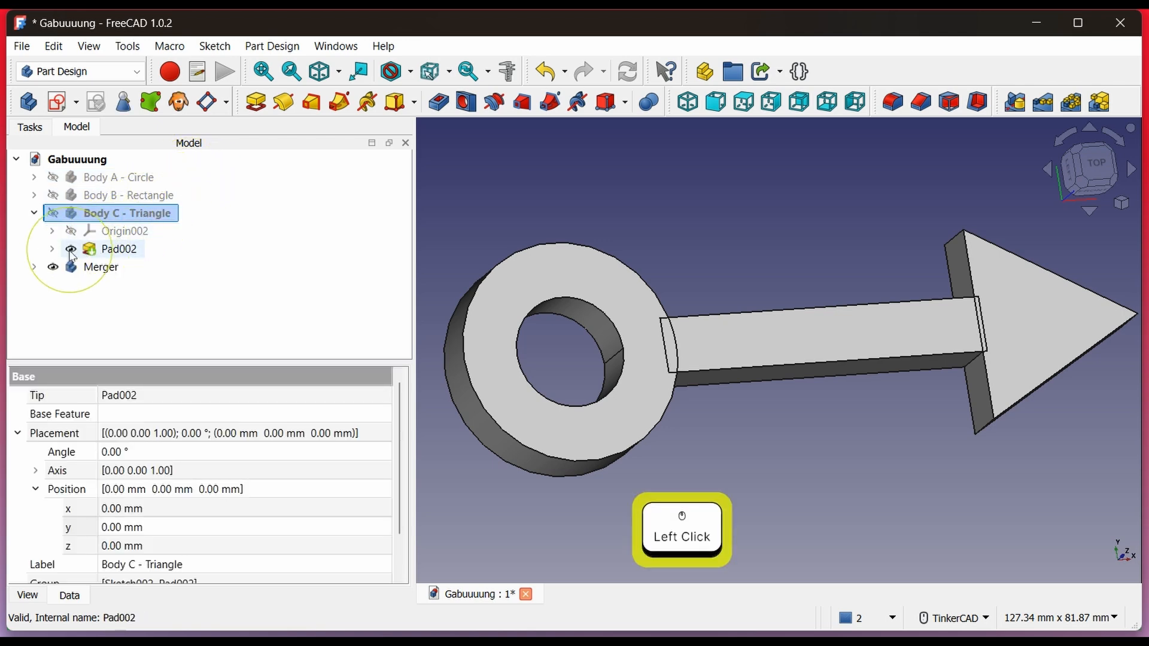
{"action": "left_click", "coordinate": [51, 249]}
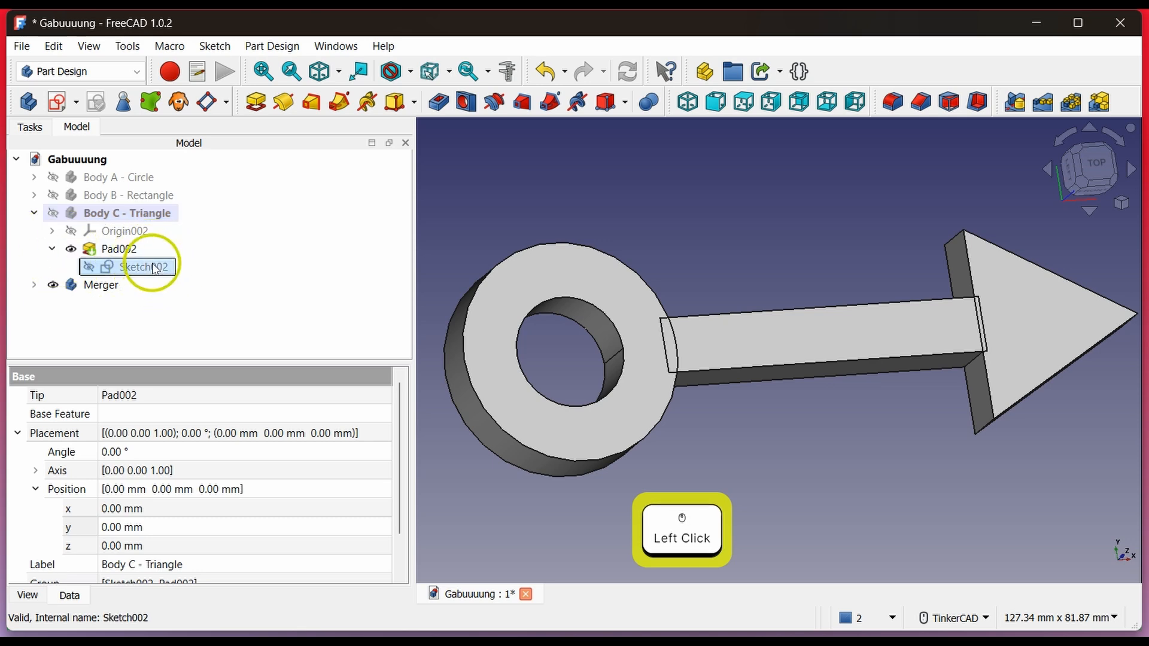
{"action": "double_click", "coordinate": [126, 267]}
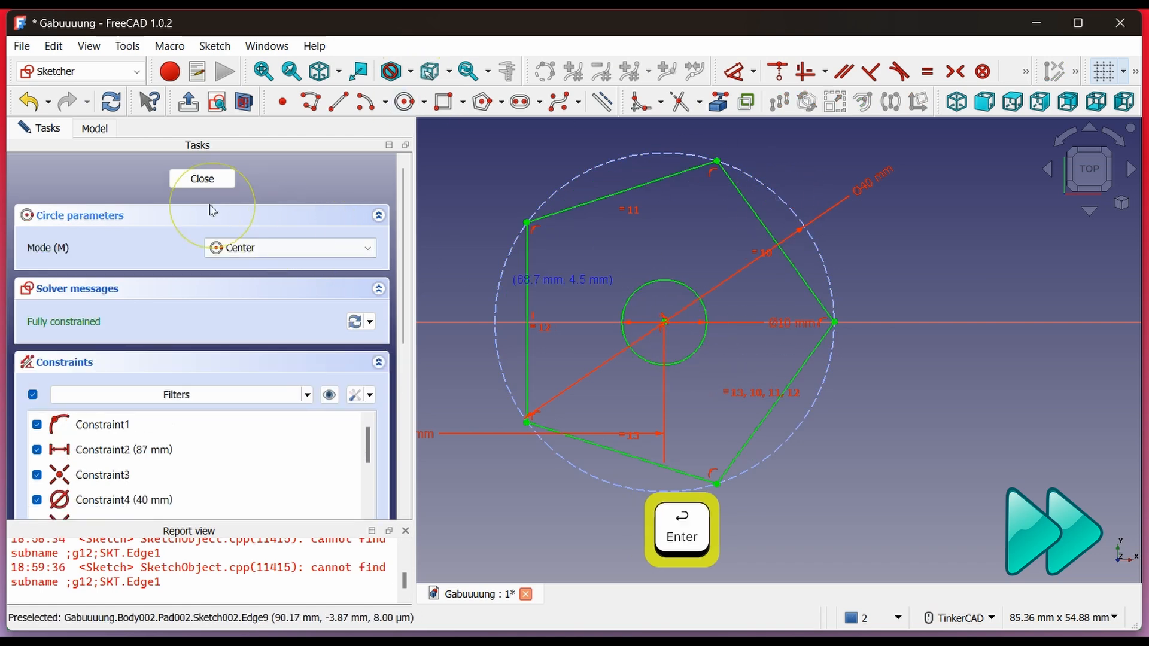
{"action": "left_click", "coordinate": [201, 178]}
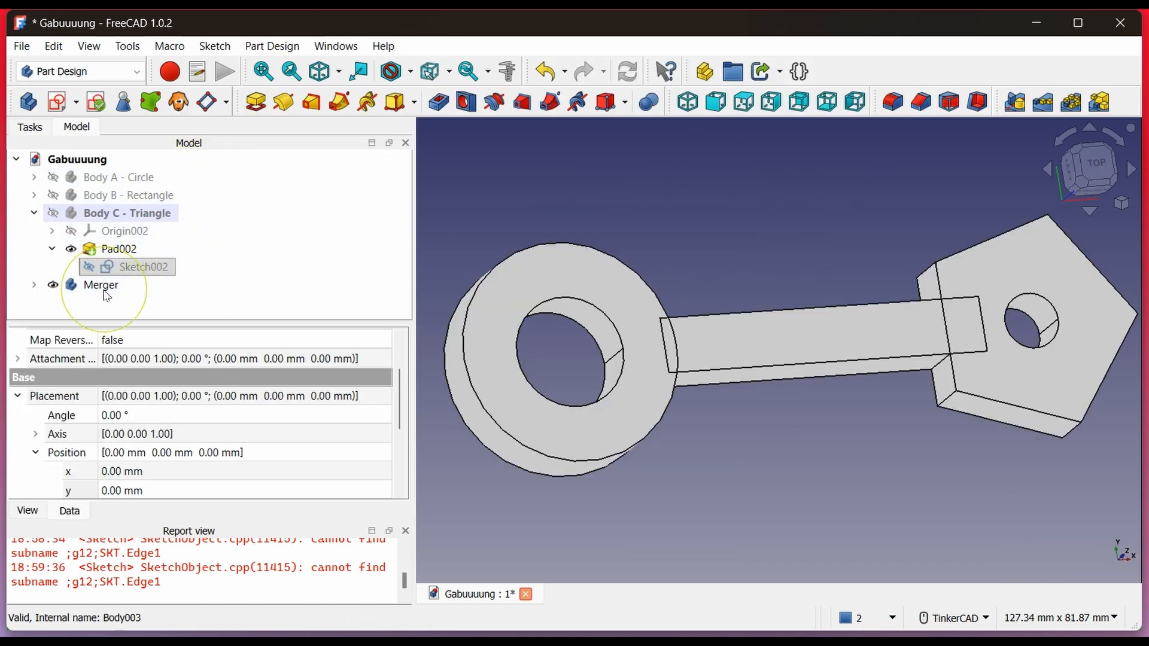
- Select the Merger body for export as Merge Test.stl
{"action": "left_click", "coordinate": [100, 285]}
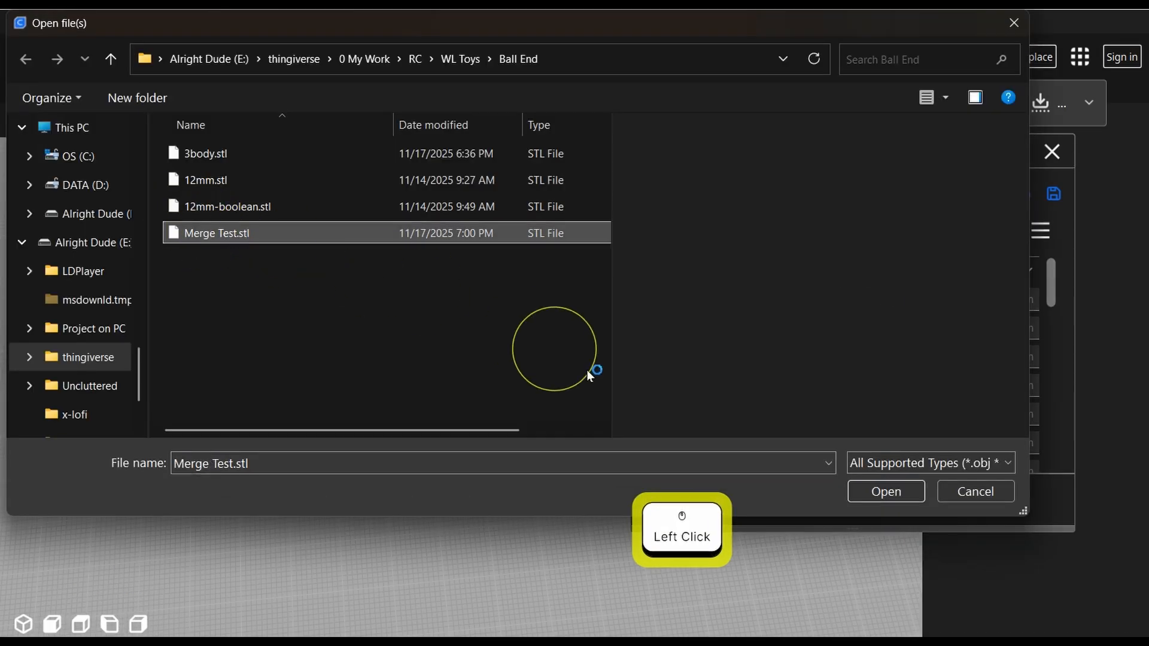
- Open Merge Test.stl in Cura and slice it for a 5 h 16 min, 21 g estimate
{"action": "left_click", "coordinate": [886, 492]}
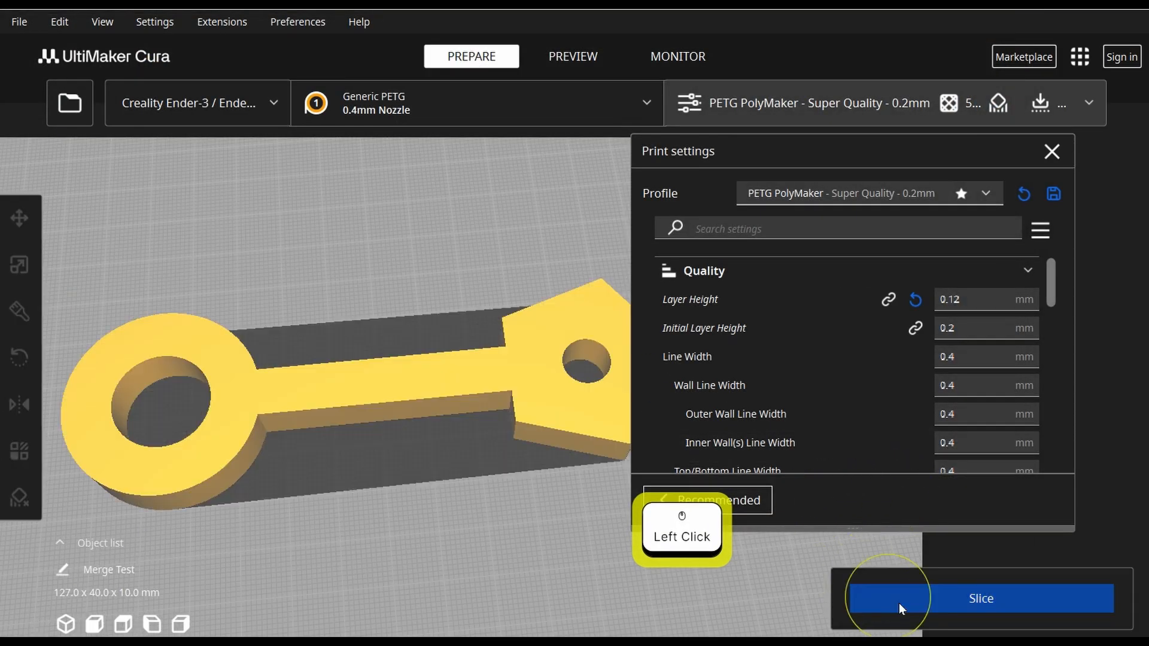
{"action": "left_click", "coordinate": [981, 599]}
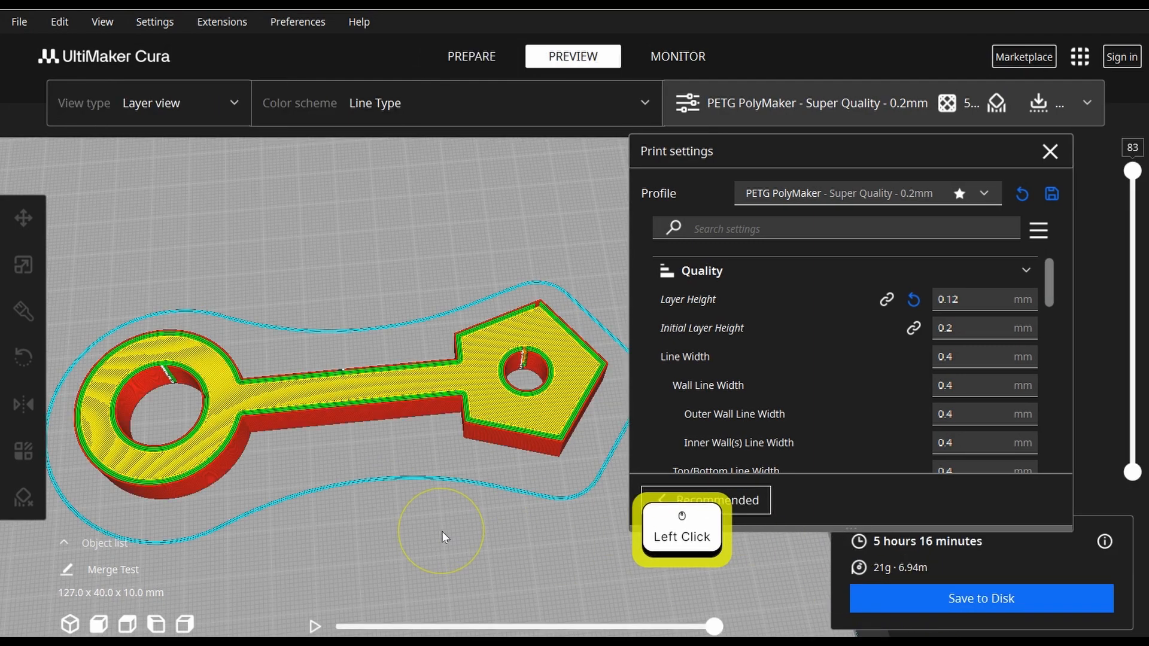